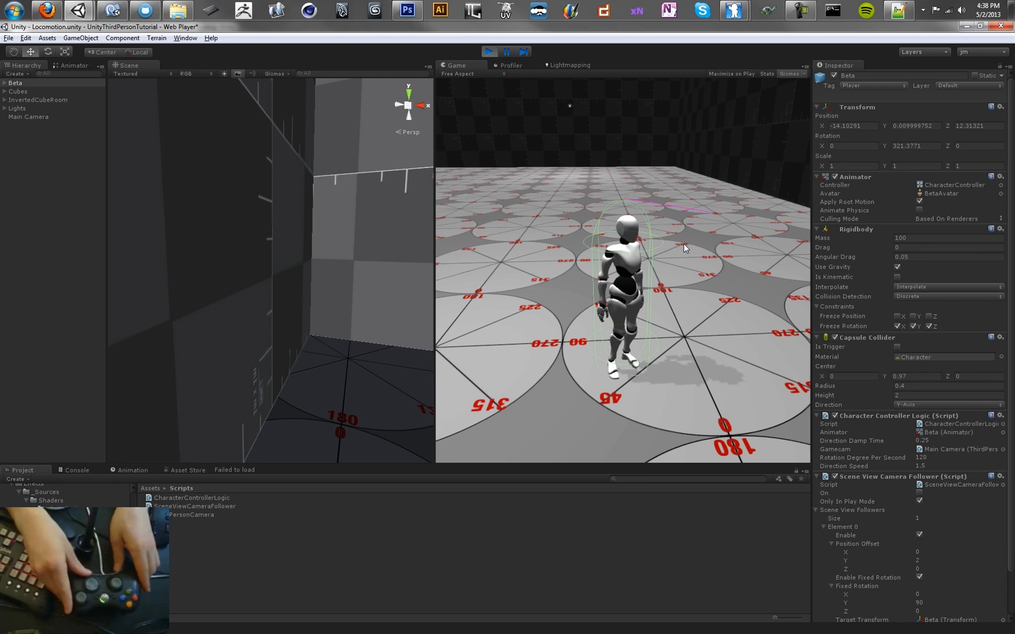
Step: Playtest the Locomotion scene and show the Target input axis on joystick button 3
left_click(488, 51)
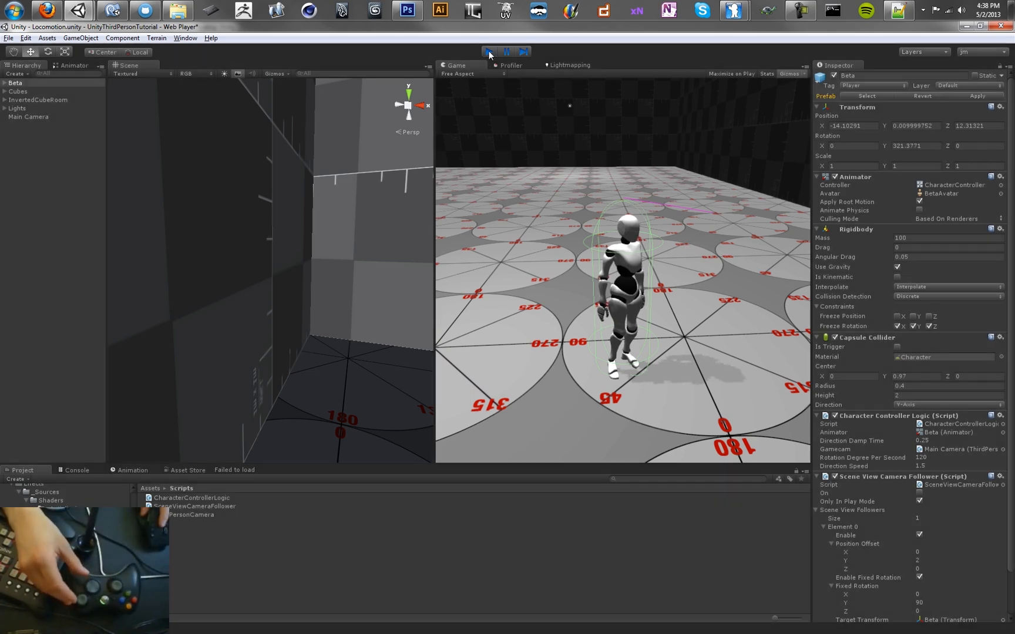
left_click(26, 37)
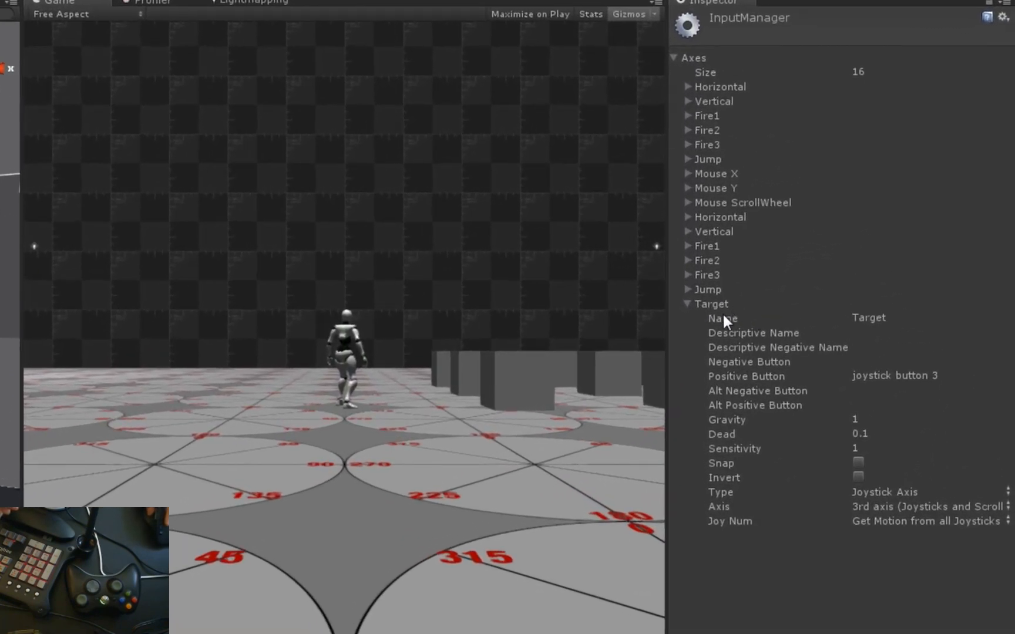
mouse_move(831, 337)
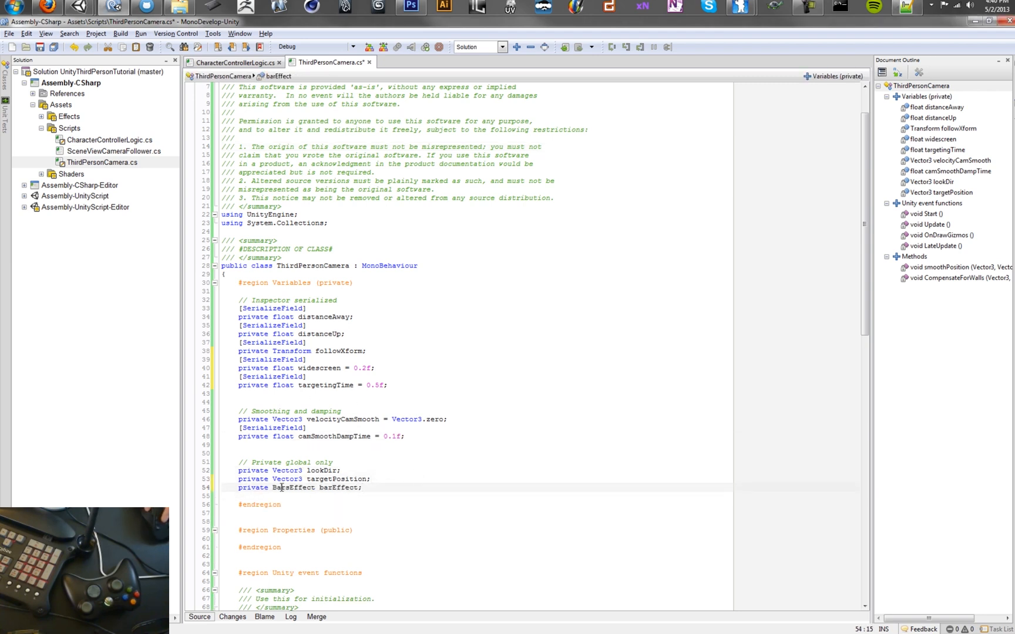
Step: Inspect the BarsEffect class definition, then return to ThirdPersonCamera.cs and scroll down
double_click(88, 139)
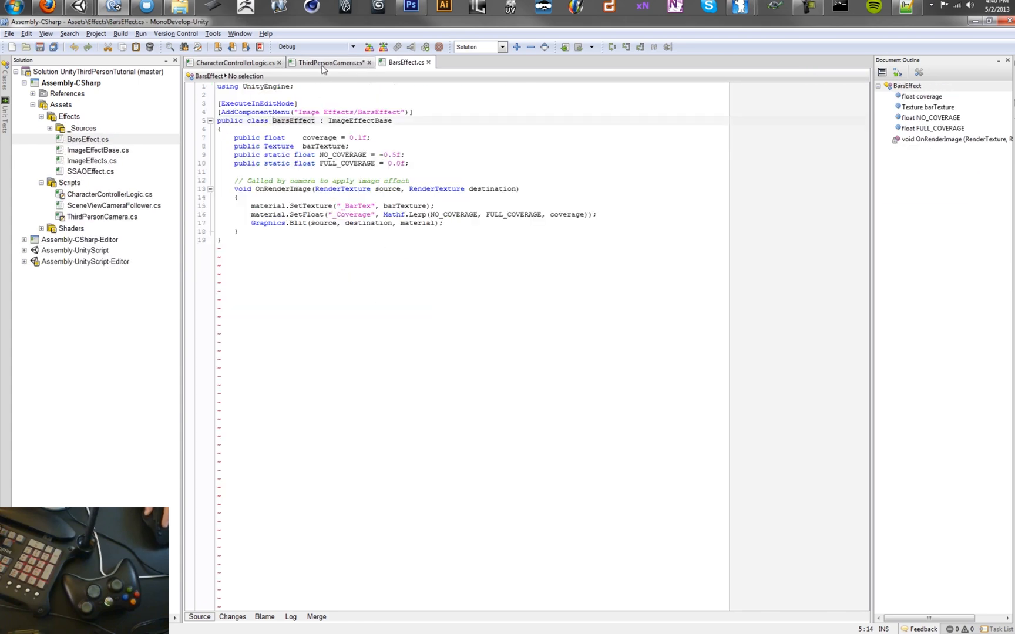
left_click(330, 62)
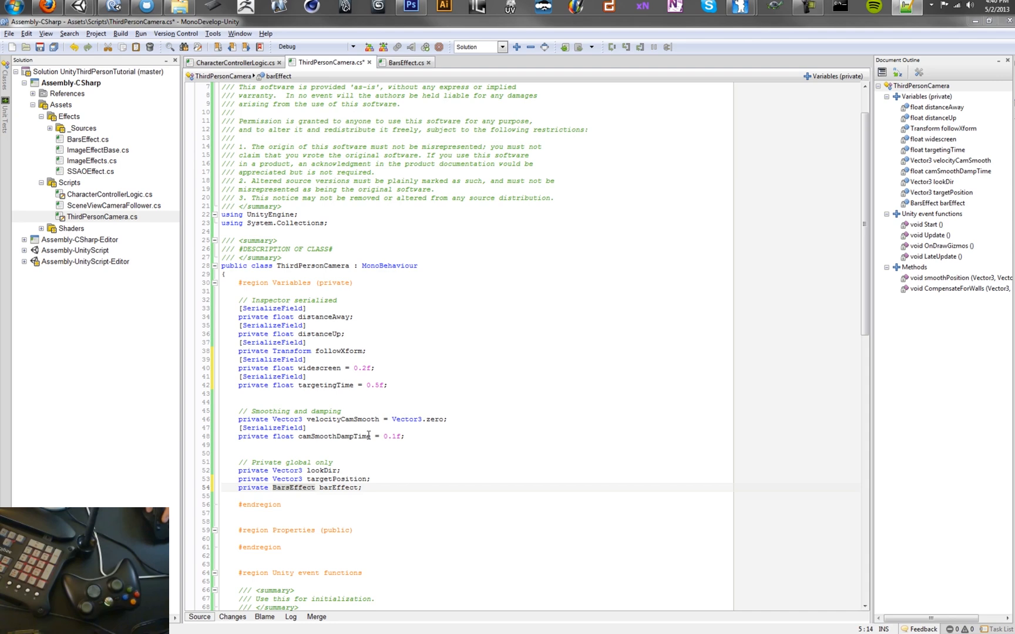
scroll("down", 3)
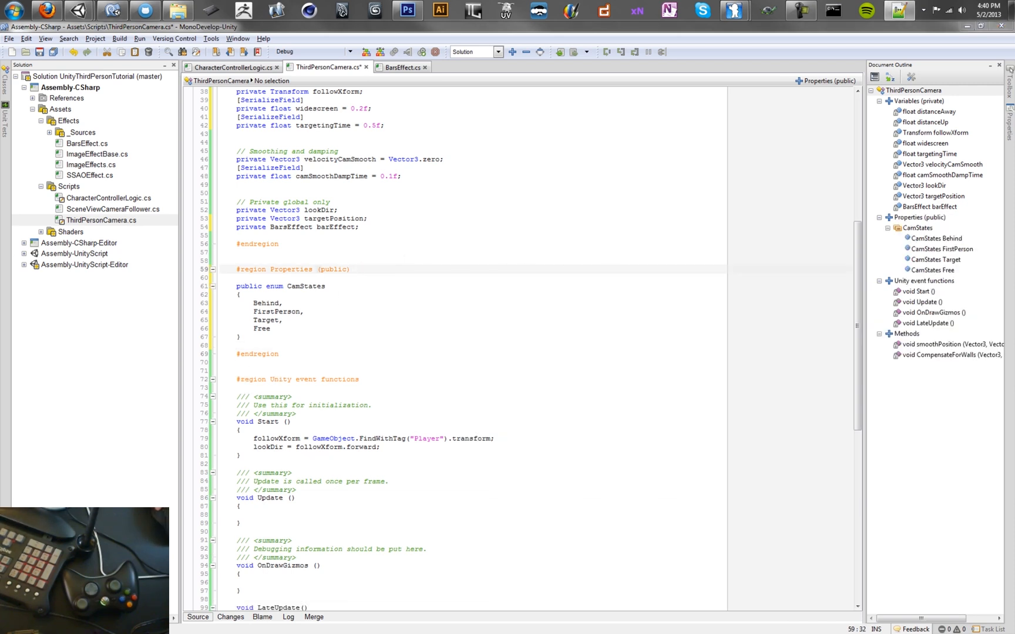
Step: Add 'private CamStates camState = CamStates.Behind;' and go back to Unity
type("private CamStates camState = CamStates.Behind;")
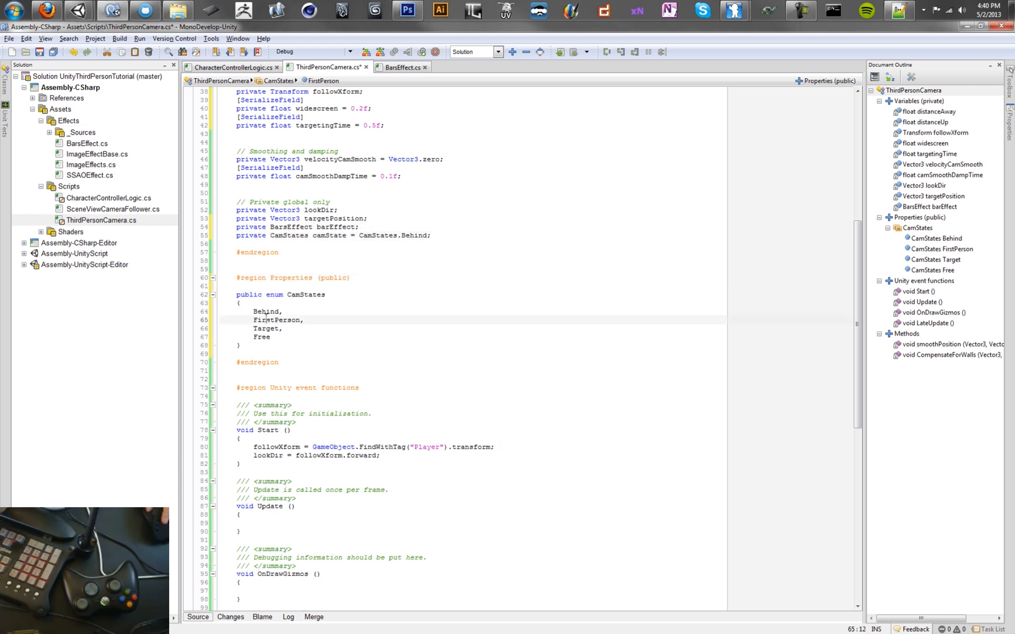
left_click(278, 311)
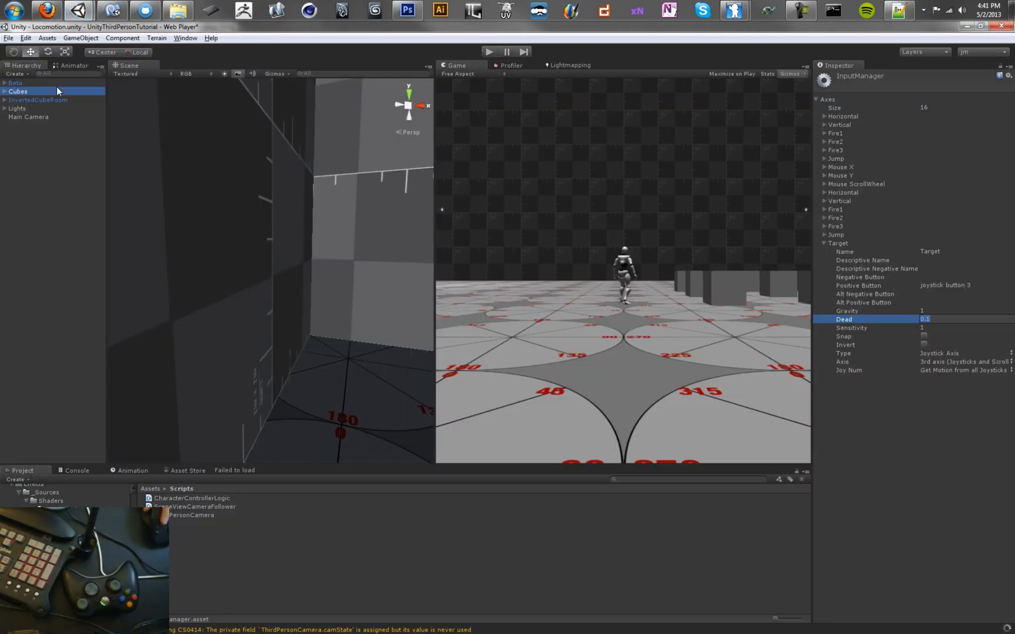
Step: Attach the BarsEffect script, found by searching 'bars', to Main Camera
left_click(27, 116)
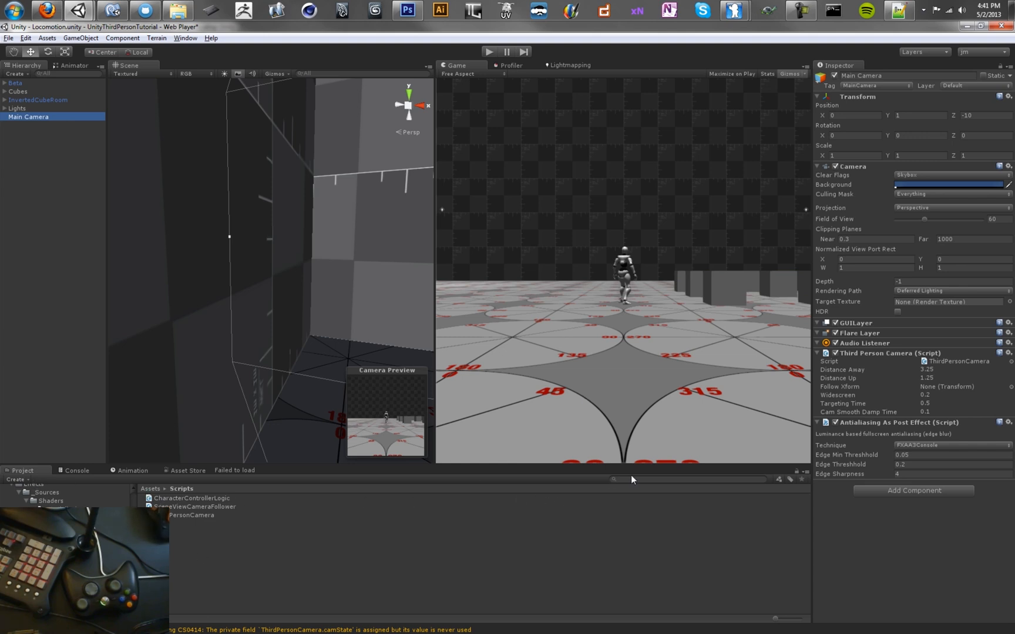
type("bars")
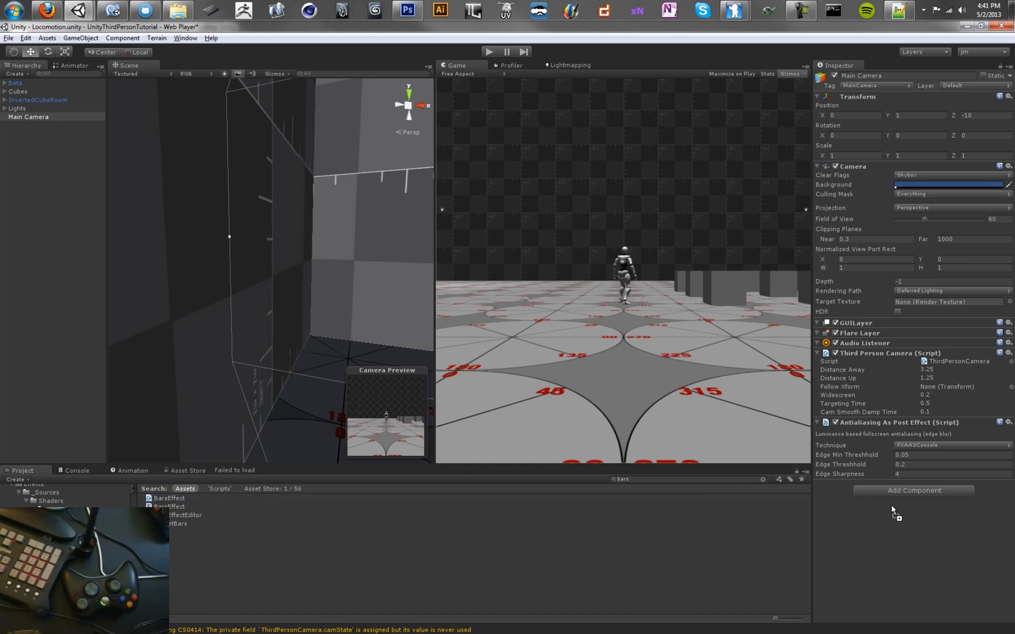
left_click(914, 490)
type("bar")
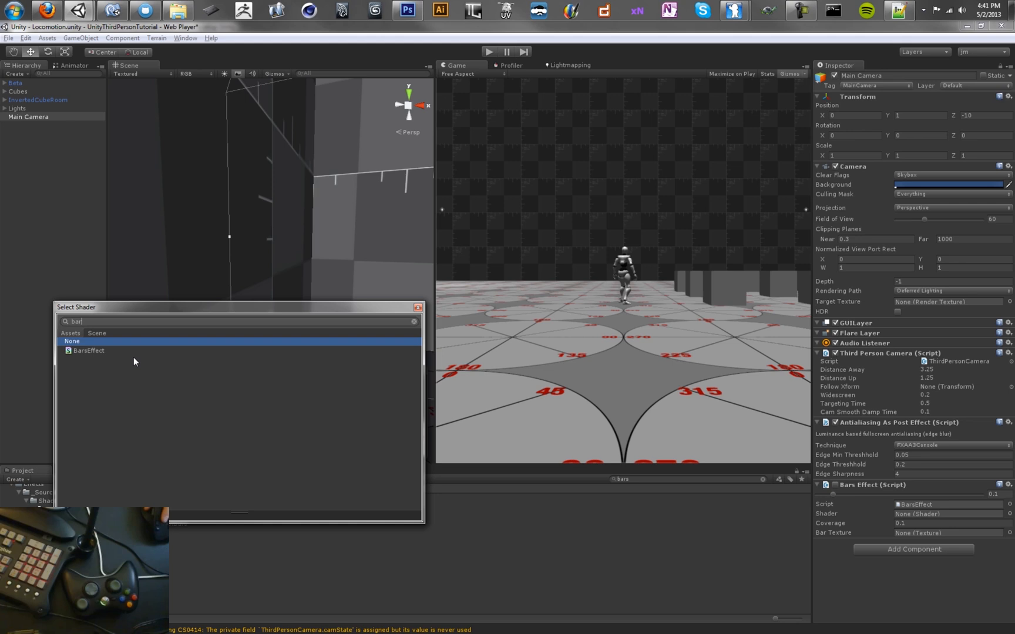
Step: Assign the Hidden/Bars Effect shader and TargetBars texture to the Bars Effect
left_click(89, 350)
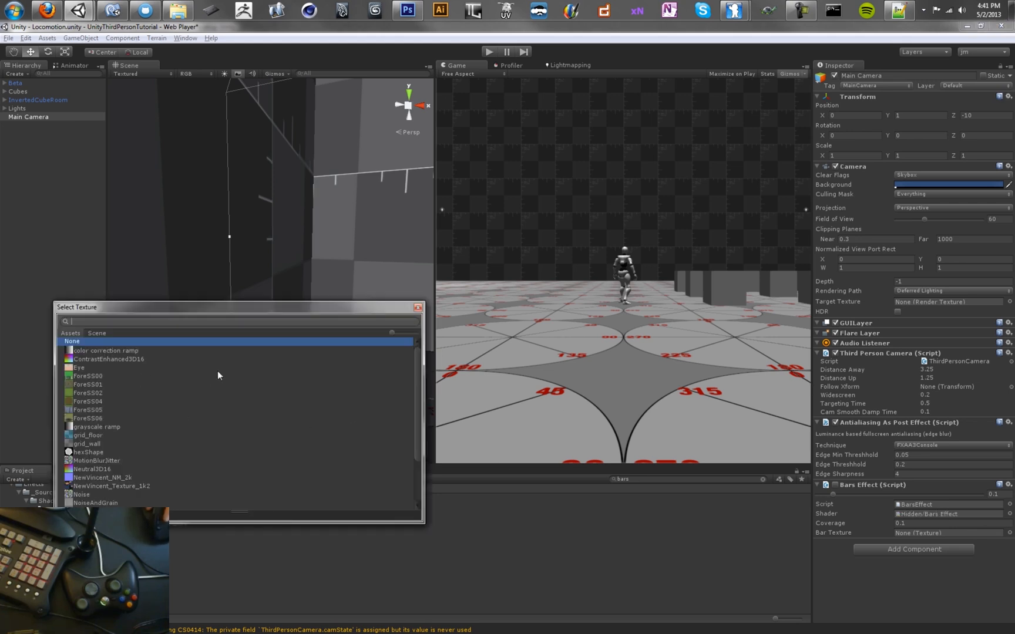
type("tar")
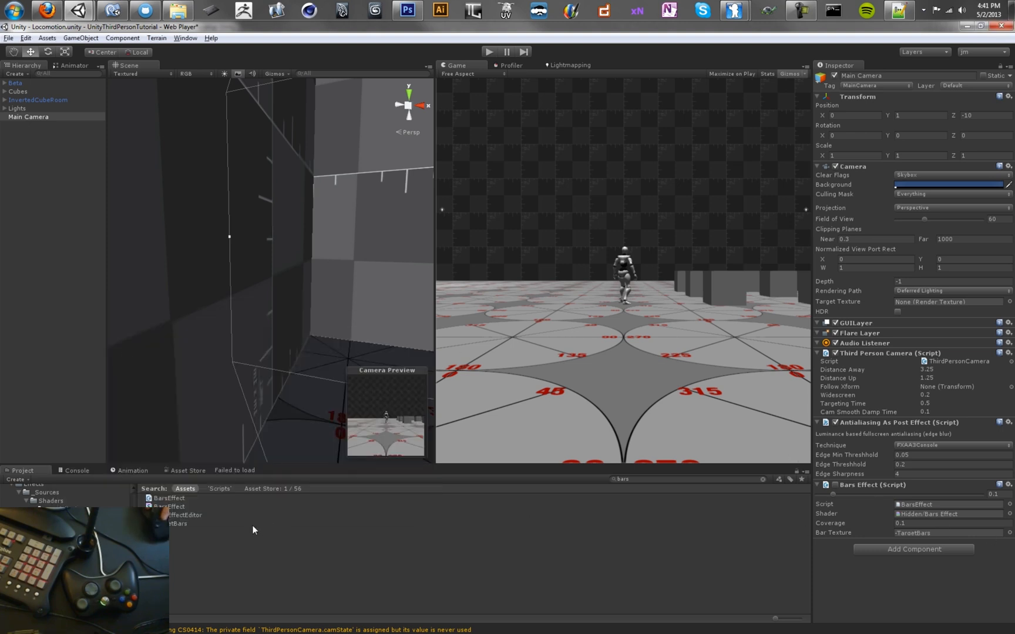
left_click(178, 523)
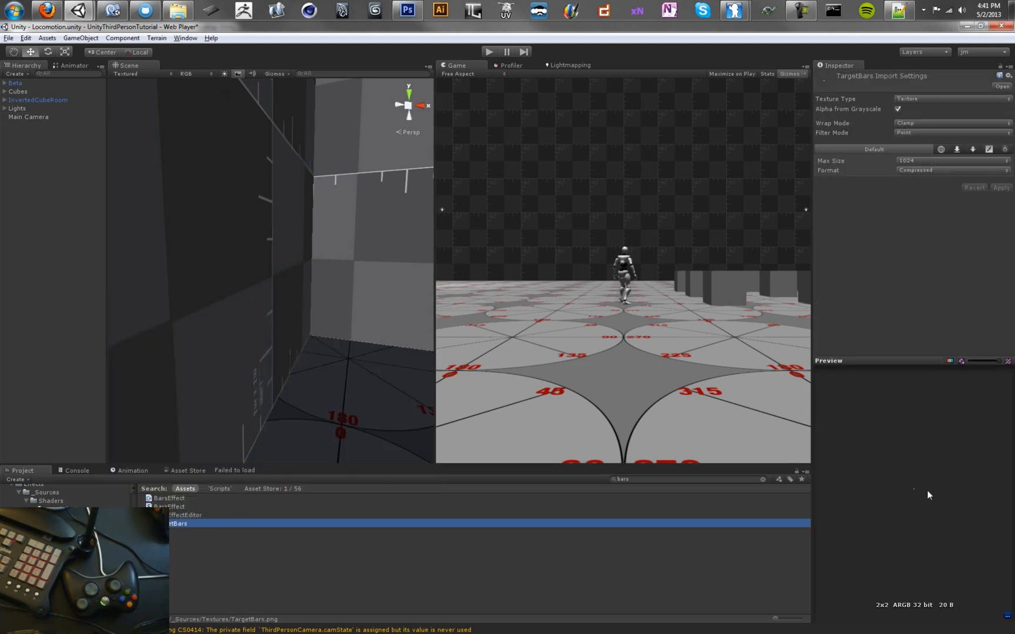
mouse_move(914, 487)
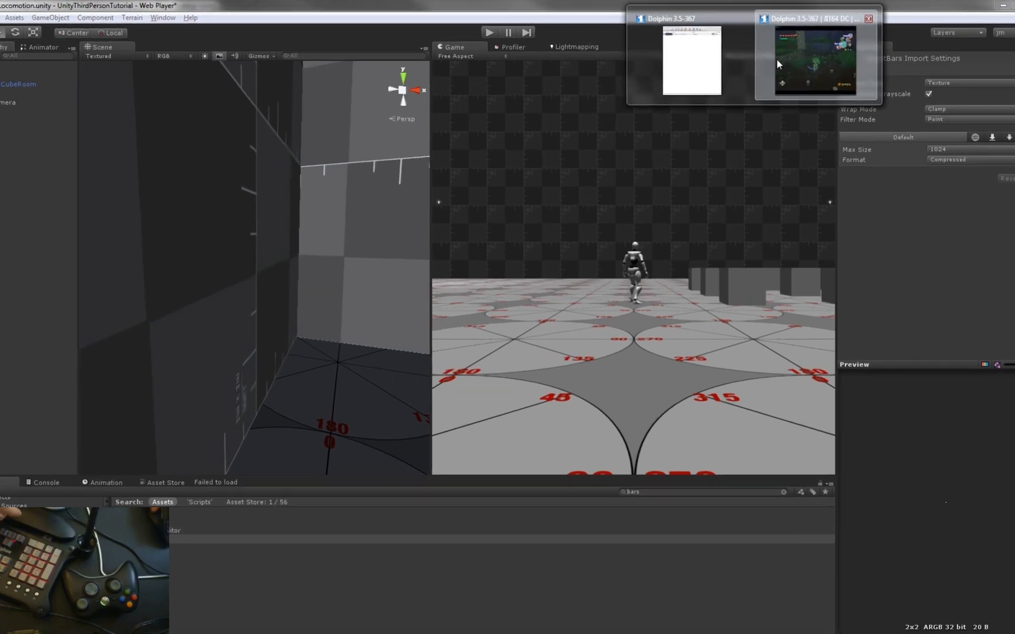
left_click(812, 62)
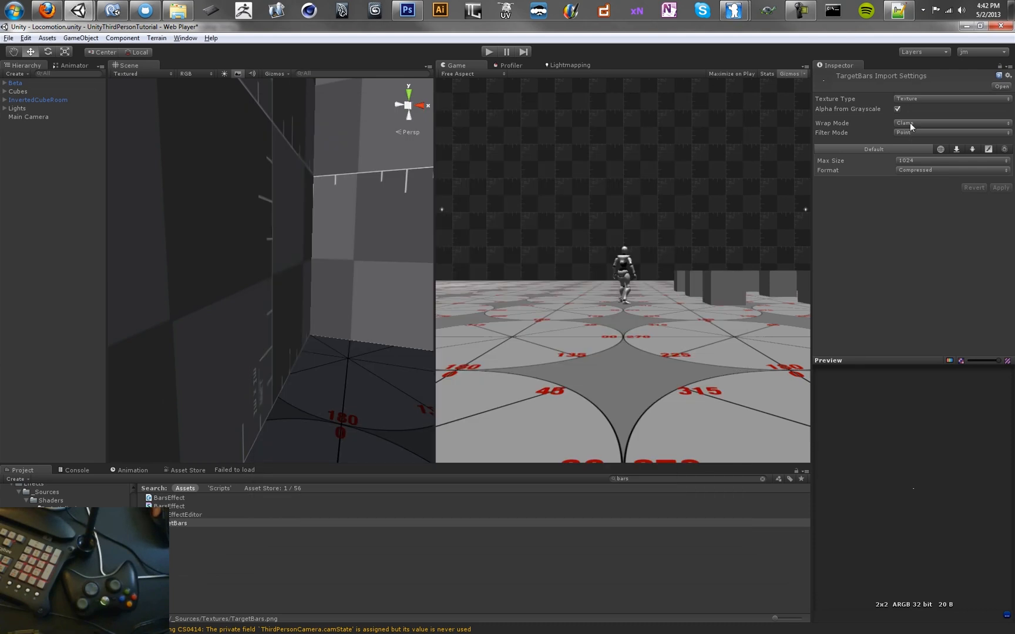
mouse_move(916, 121)
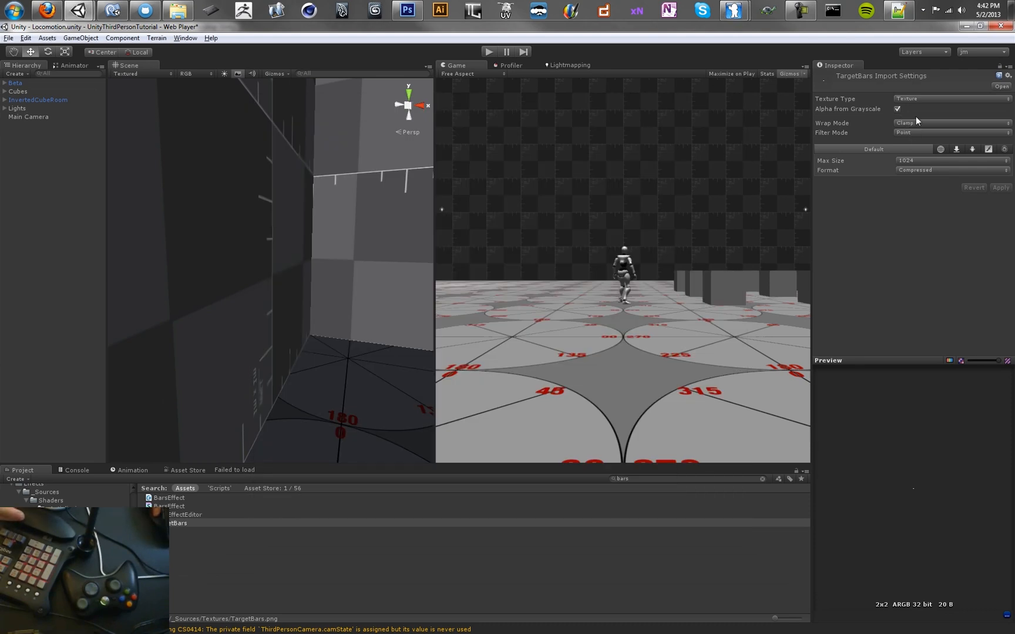
left_click(951, 132)
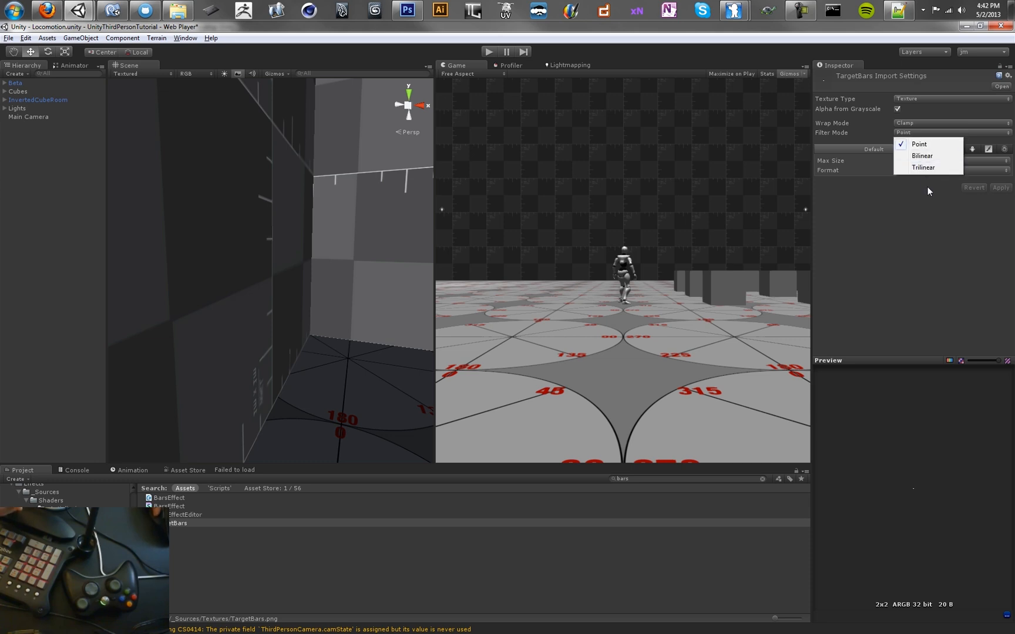
left_click(918, 144)
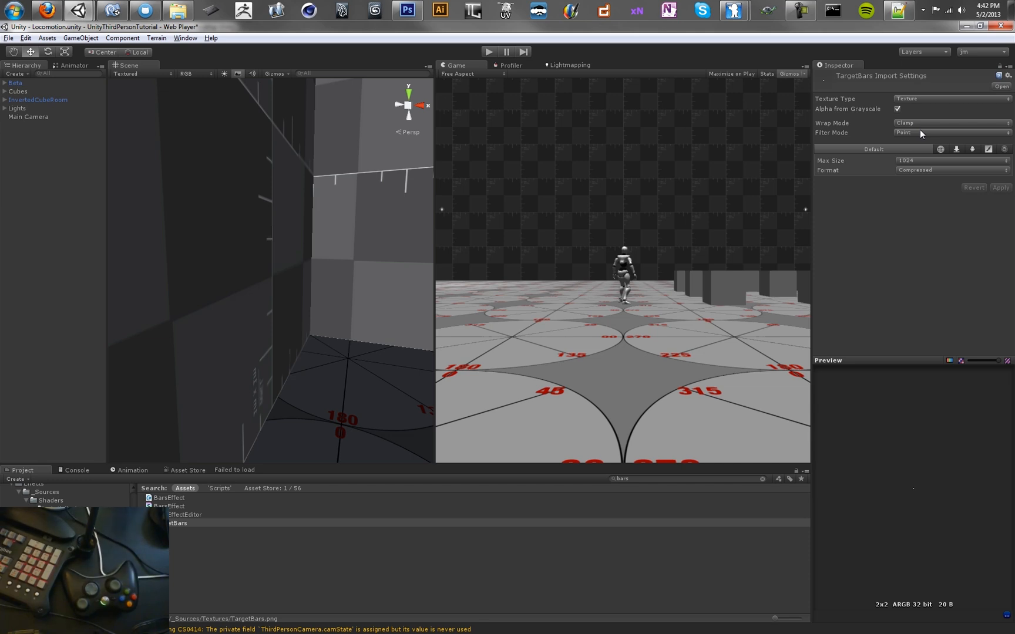
left_click(948, 133)
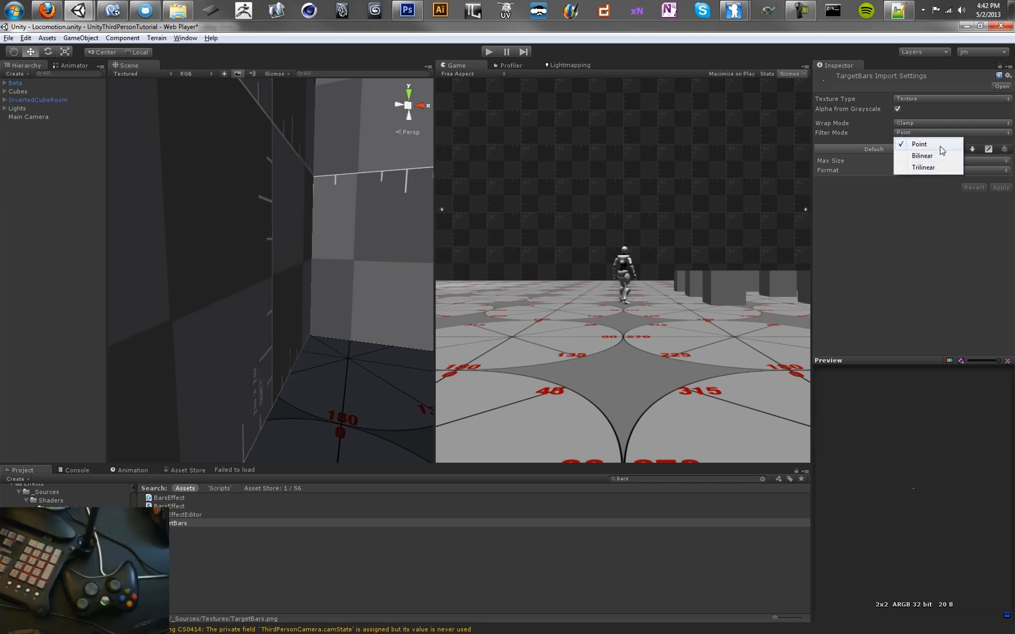
left_click(919, 143)
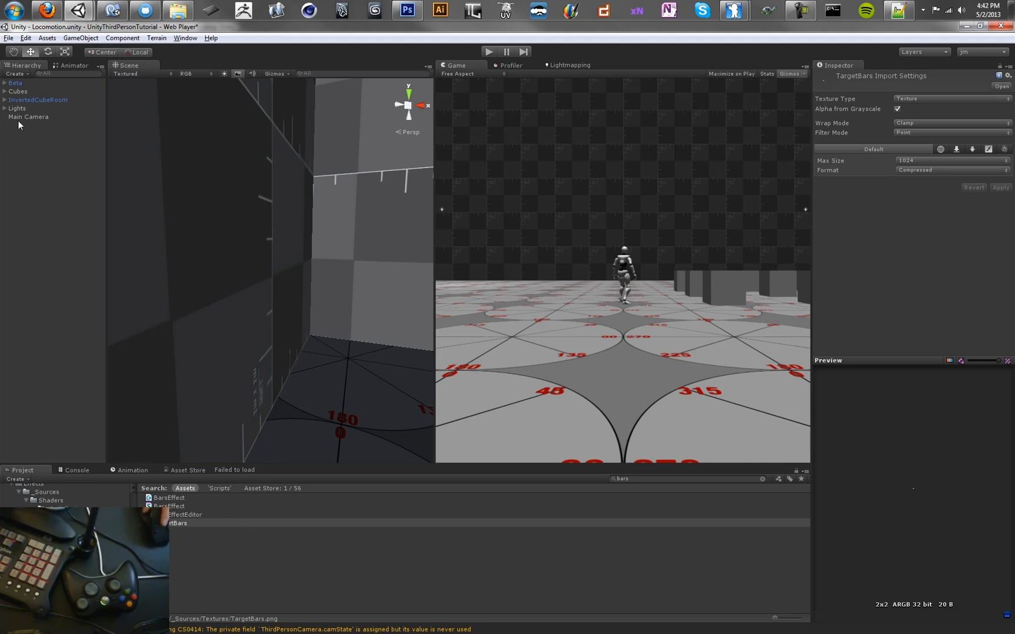
Step: Select Main Camera and raise its Bars Effect Coverage to 0.26
left_click(28, 116)
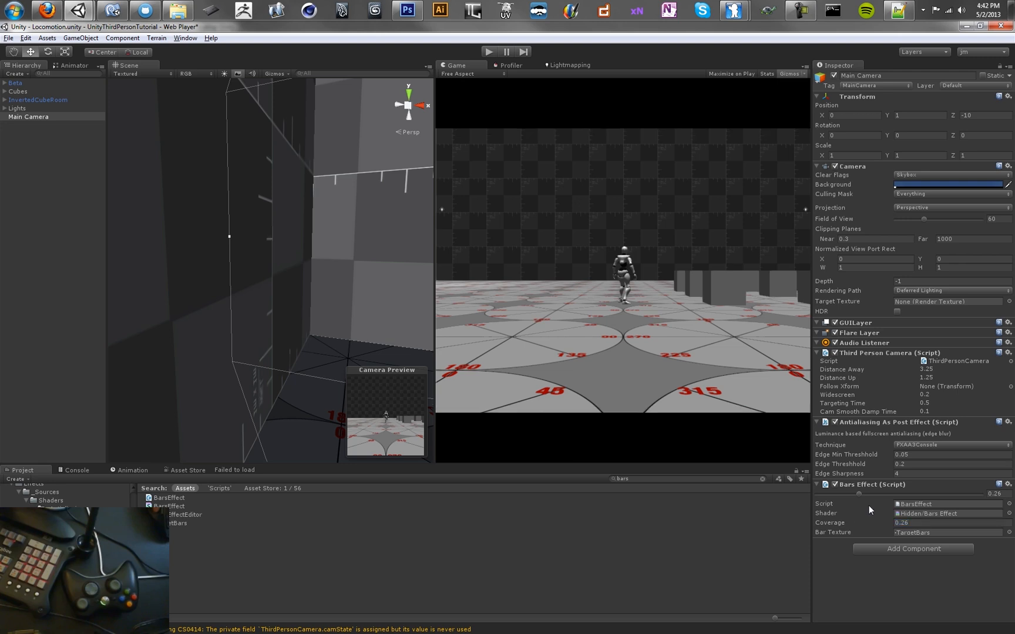
mouse_move(721, 347)
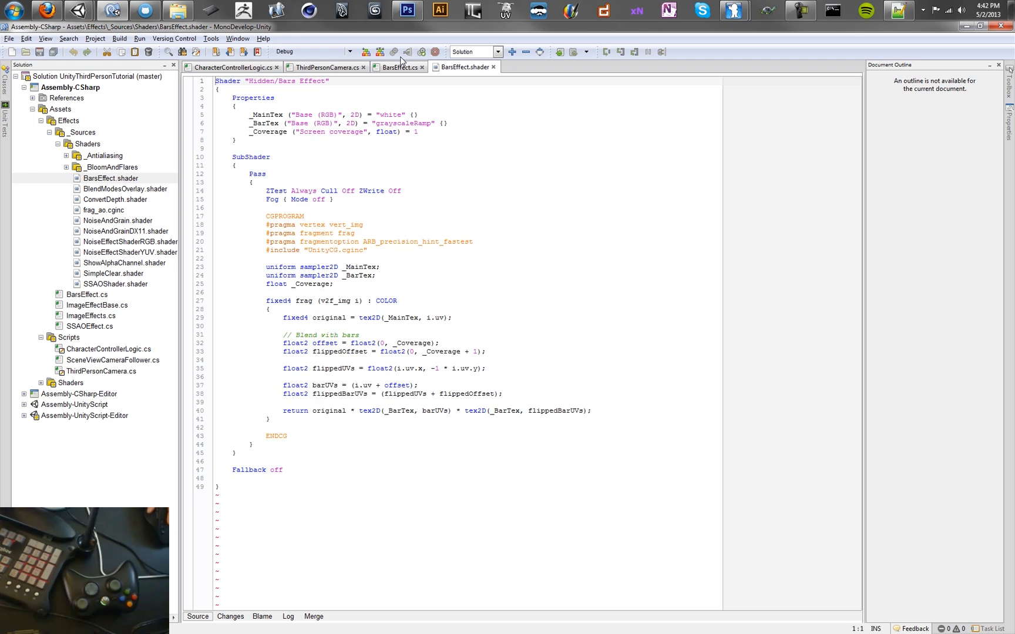
Step: Look over BarsEffect.cs, then return to the Hidden/Bars Effect shader source
left_click(398, 67)
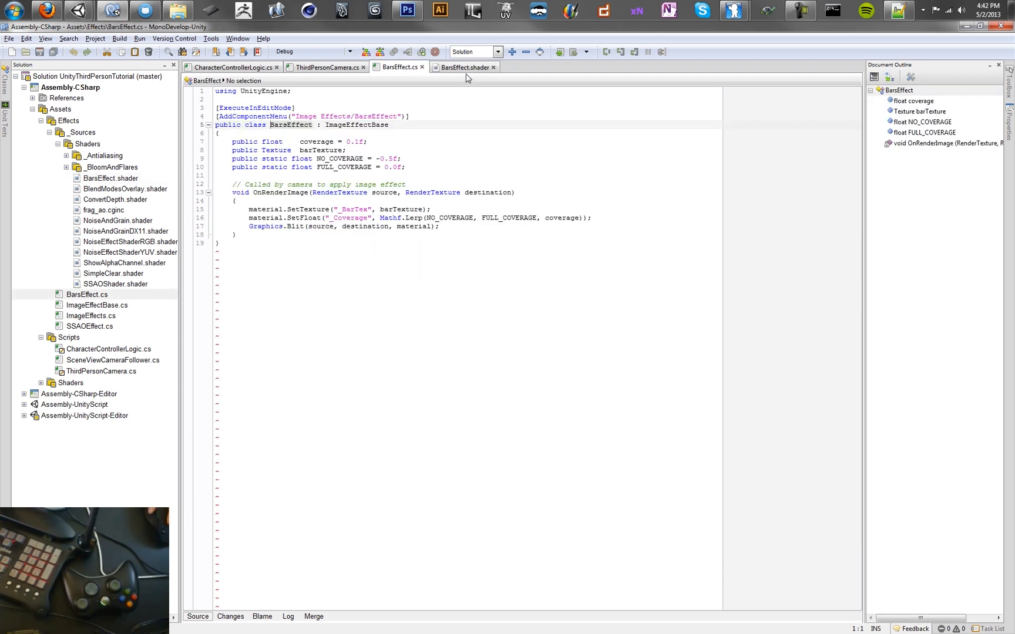
left_click(461, 68)
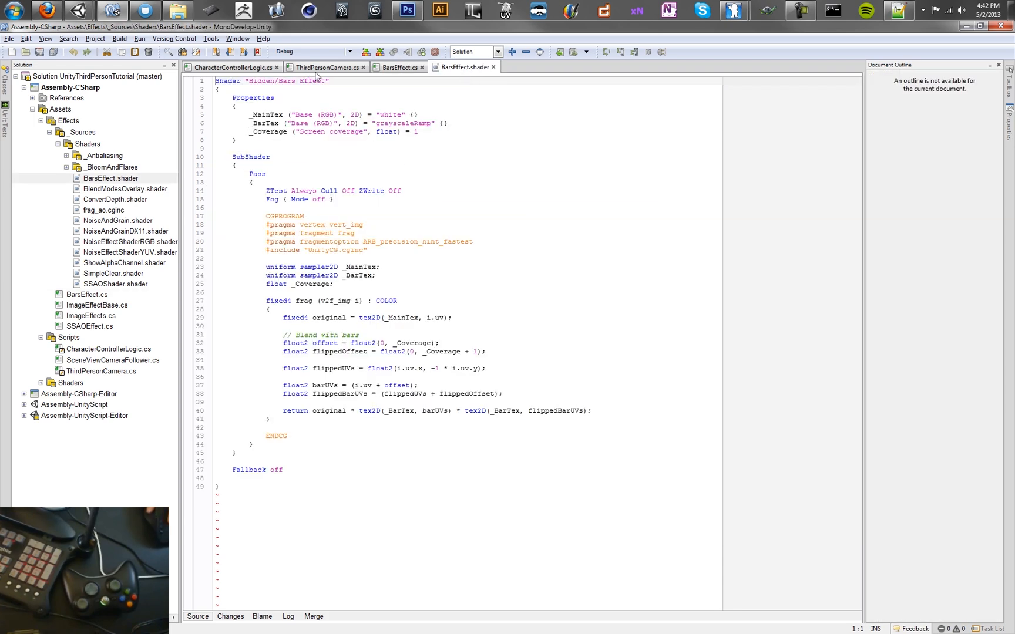
mouse_move(330, 67)
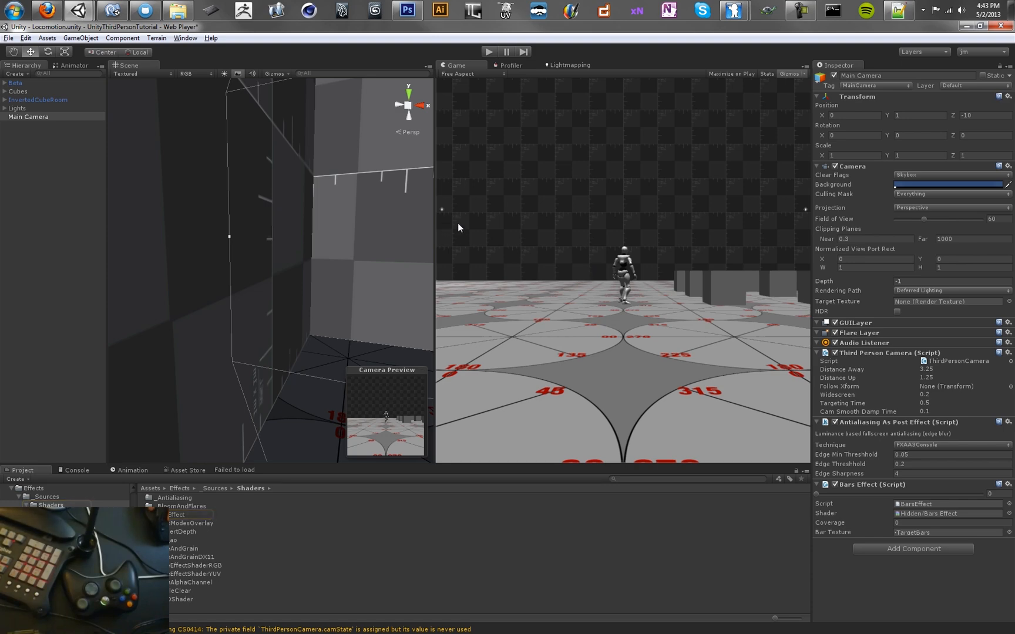
mouse_move(556, 192)
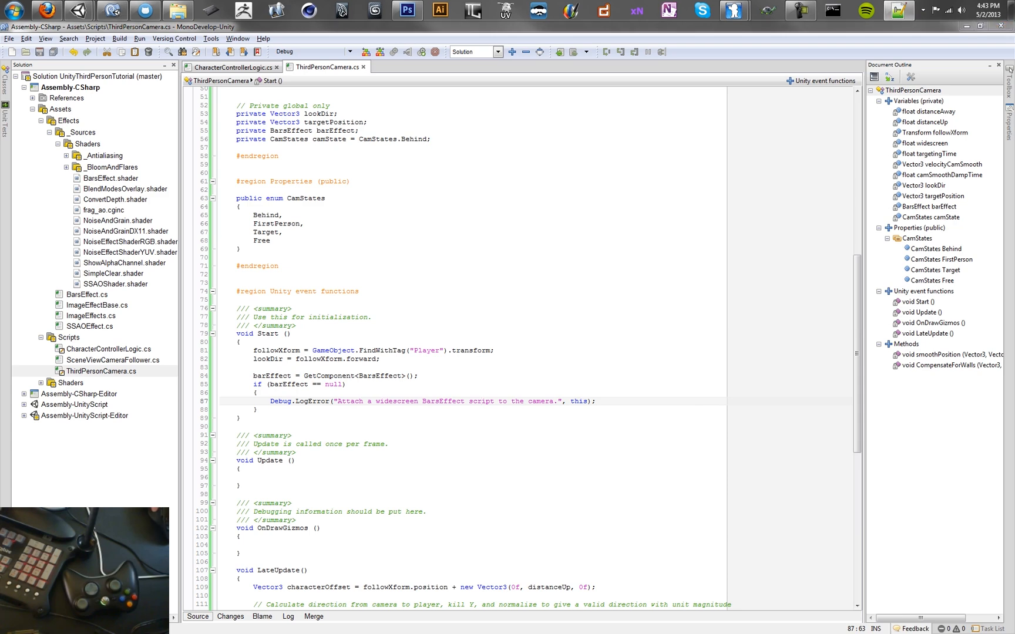
mouse_move(869, 272)
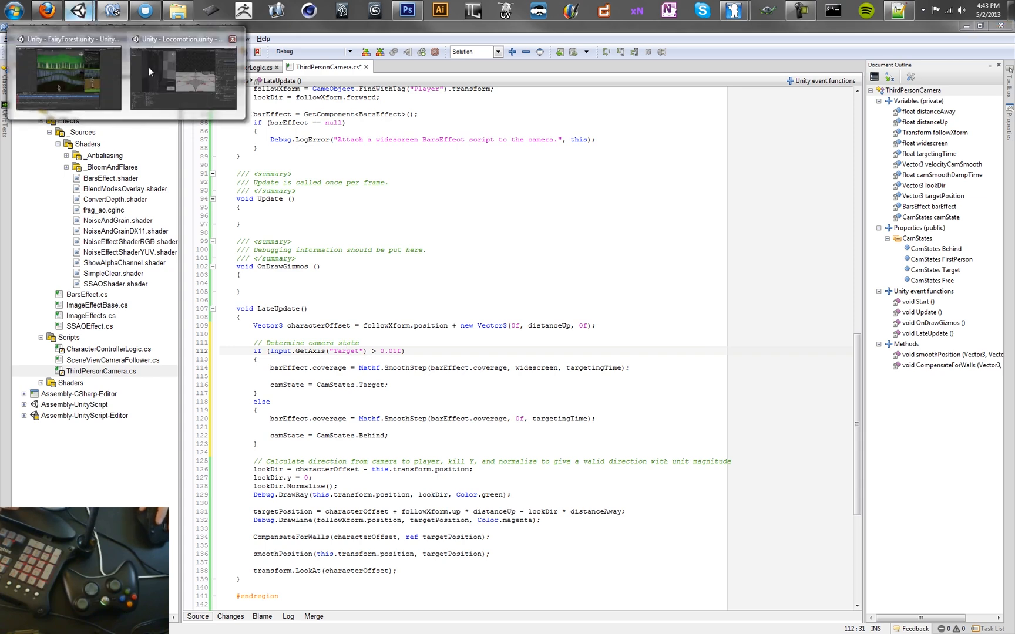
Step: Check Unity, then review the bar coverage and widescreen target values in LateUpdate
left_click(26, 38)
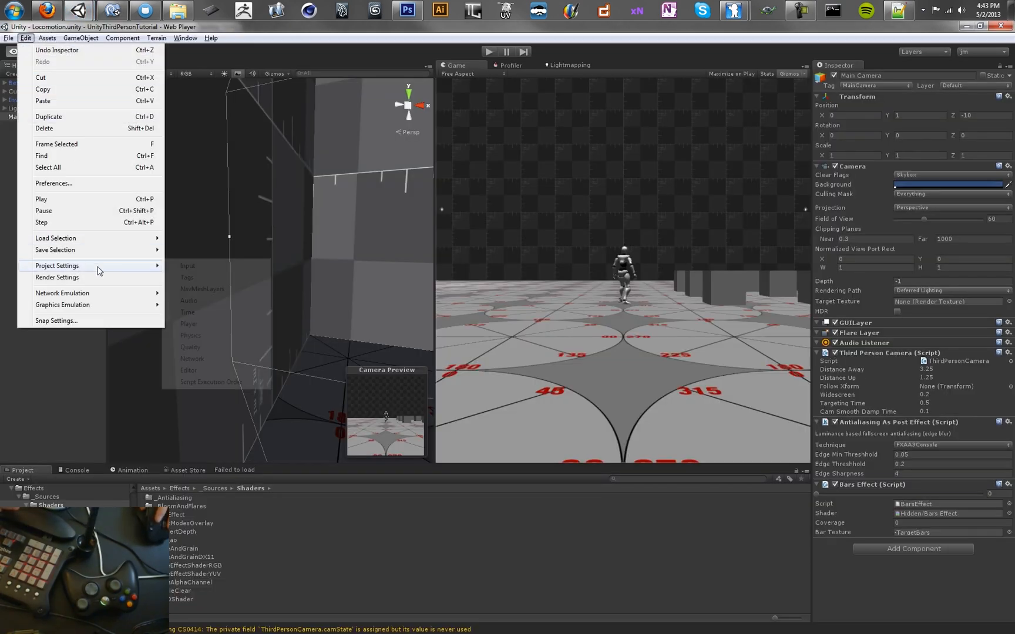
left_click(187, 266)
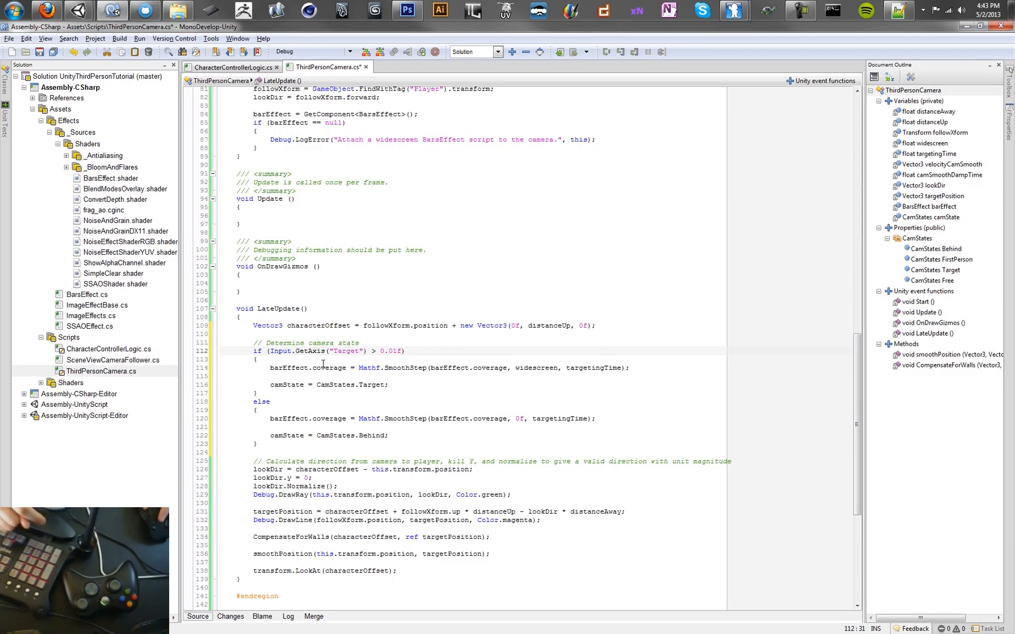
double_click(327, 368)
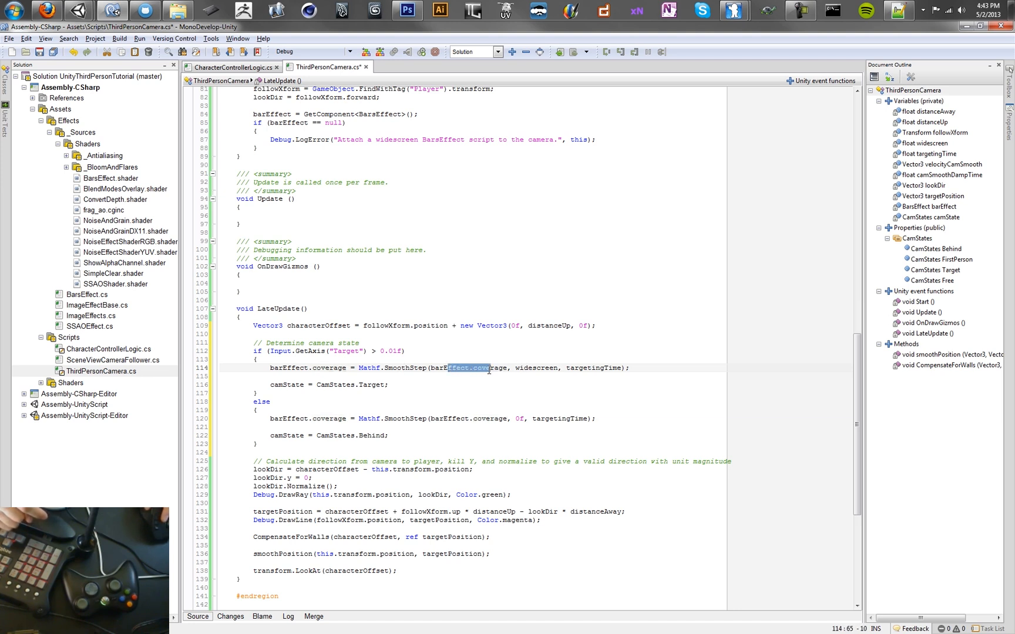
left_click(531, 368)
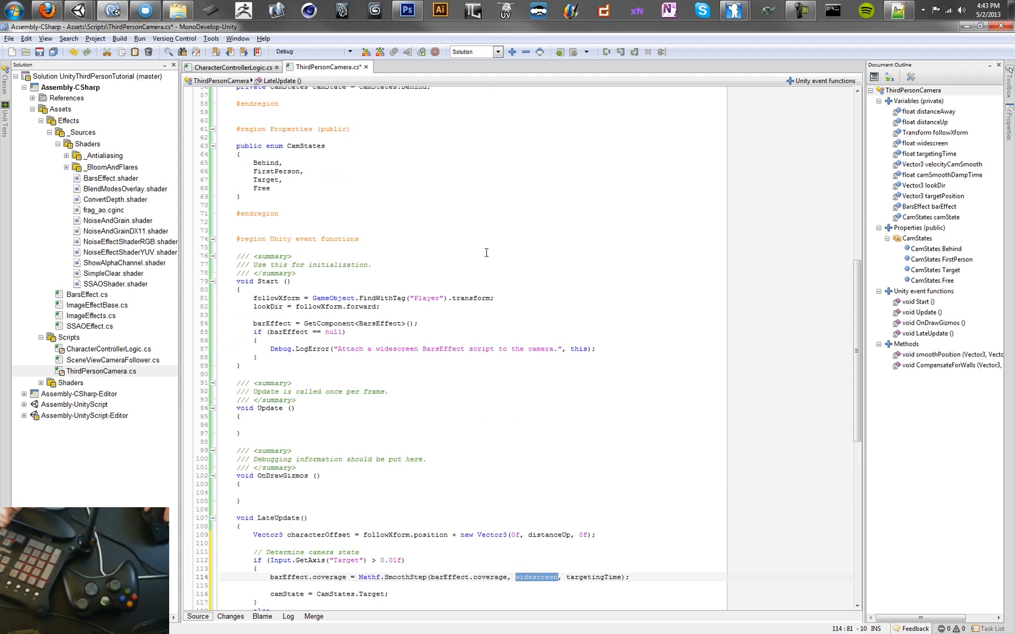
scroll("down", 3)
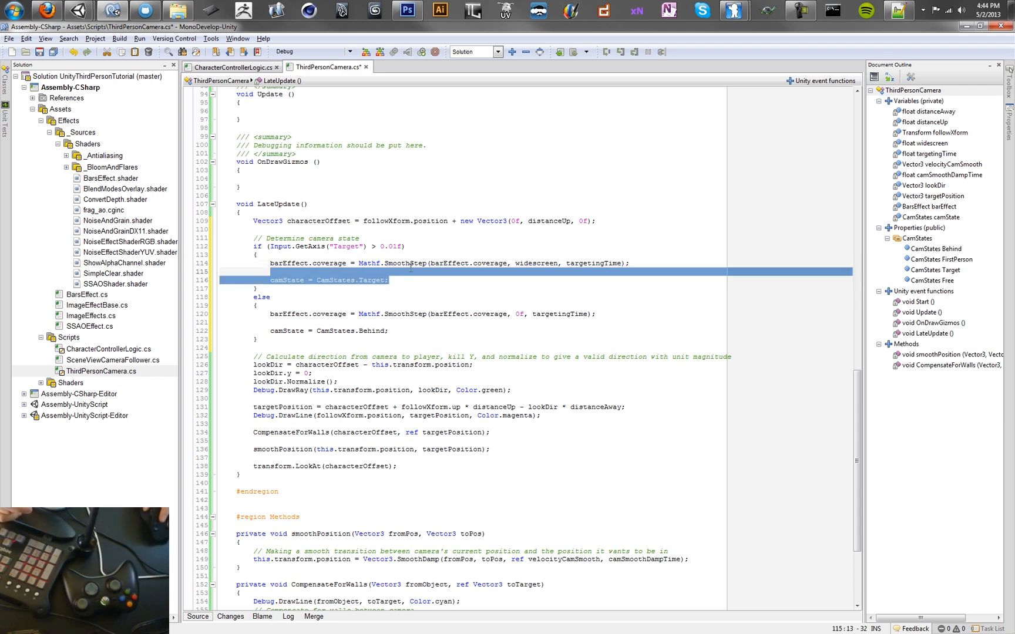
scroll("down", 3)
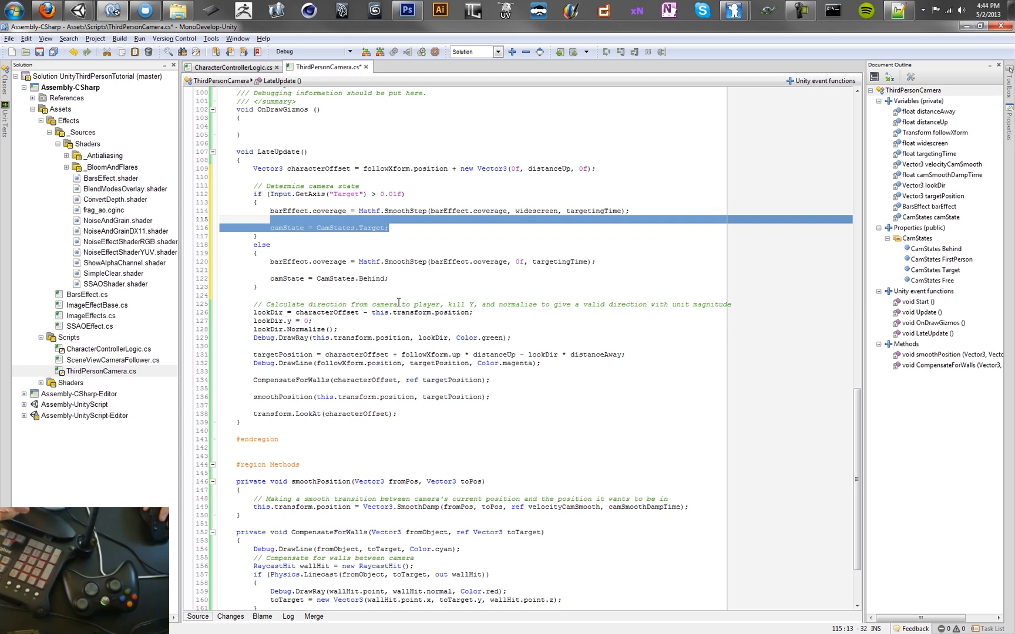
scroll("down", 3)
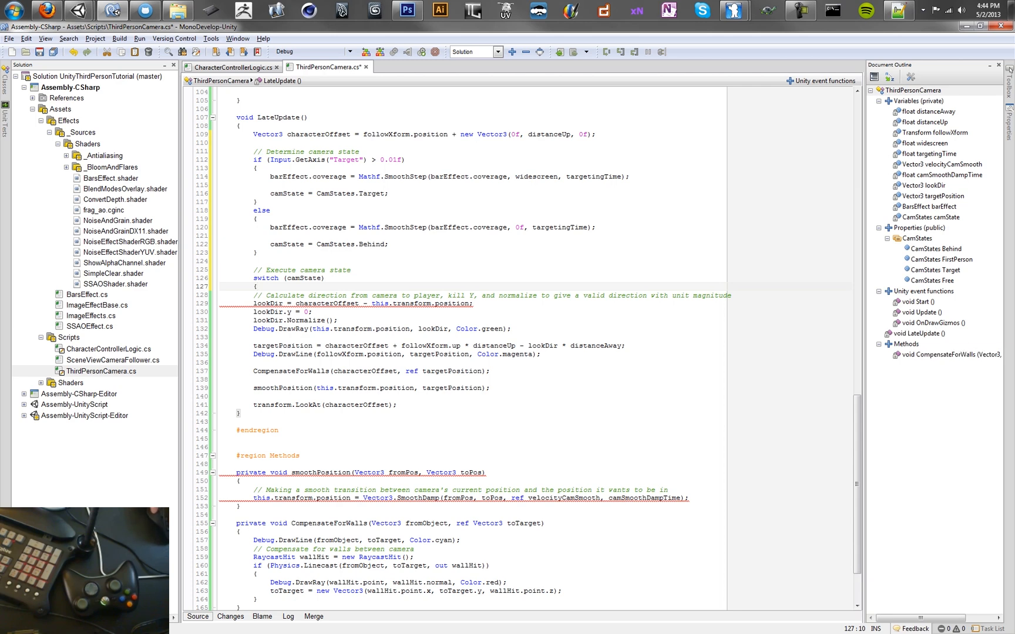
Step: Wrap the lookDir and targetPosition code in 'case CamStates.Behind:' ending with 'break;'
left_click(293, 286)
type("case CamStates.Behind:")
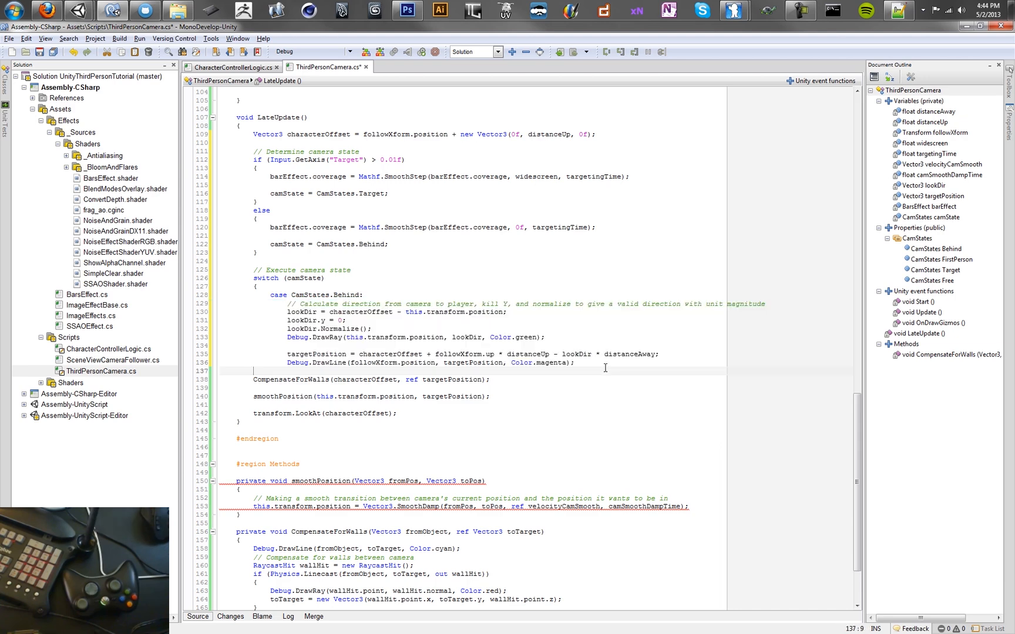
type("base")
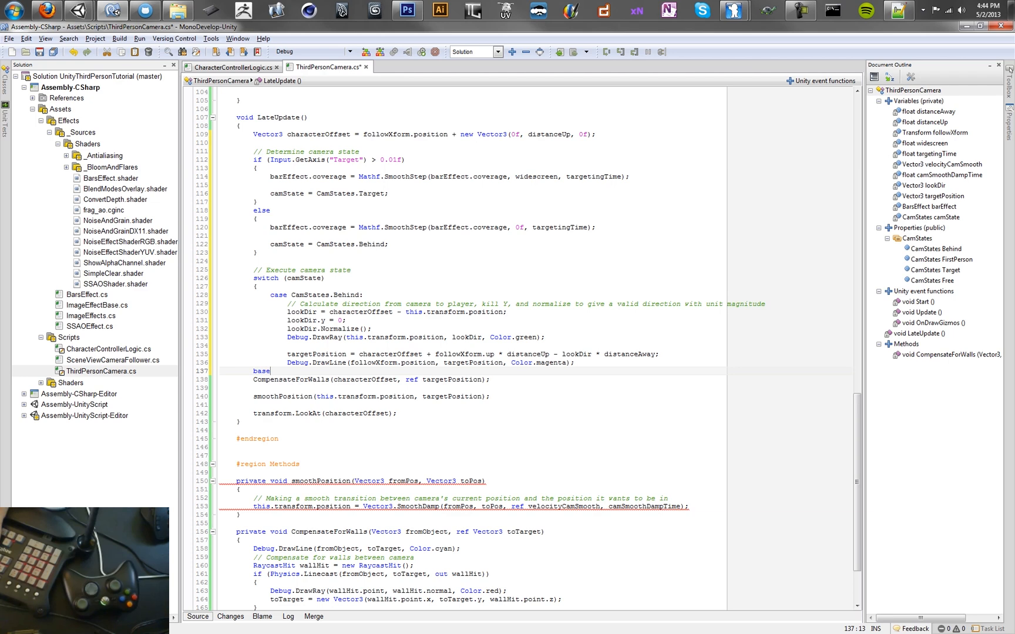
type("reak;")
type("}")
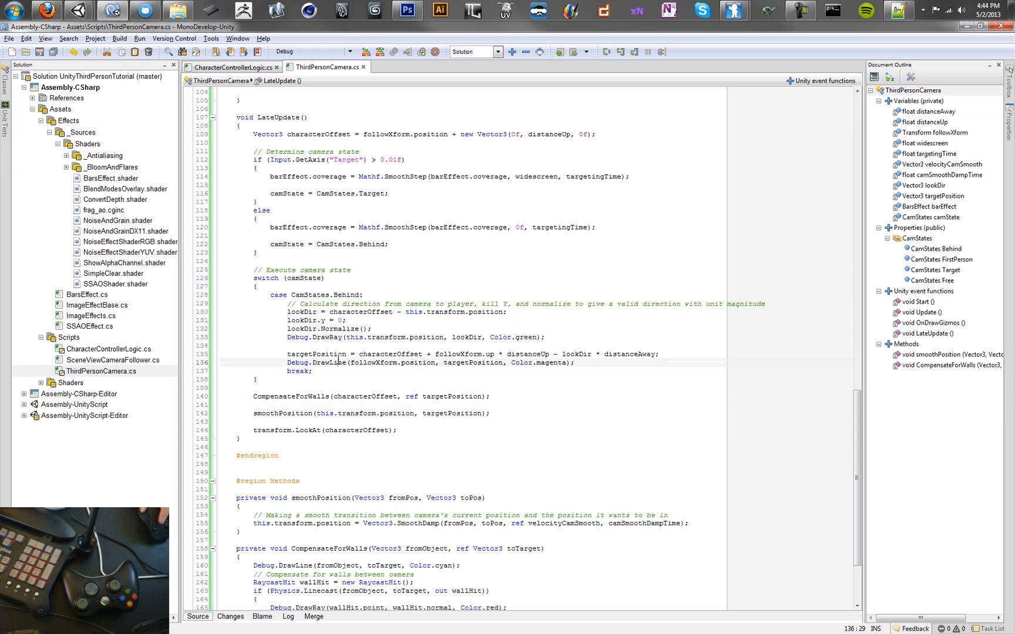
left_click(363, 396)
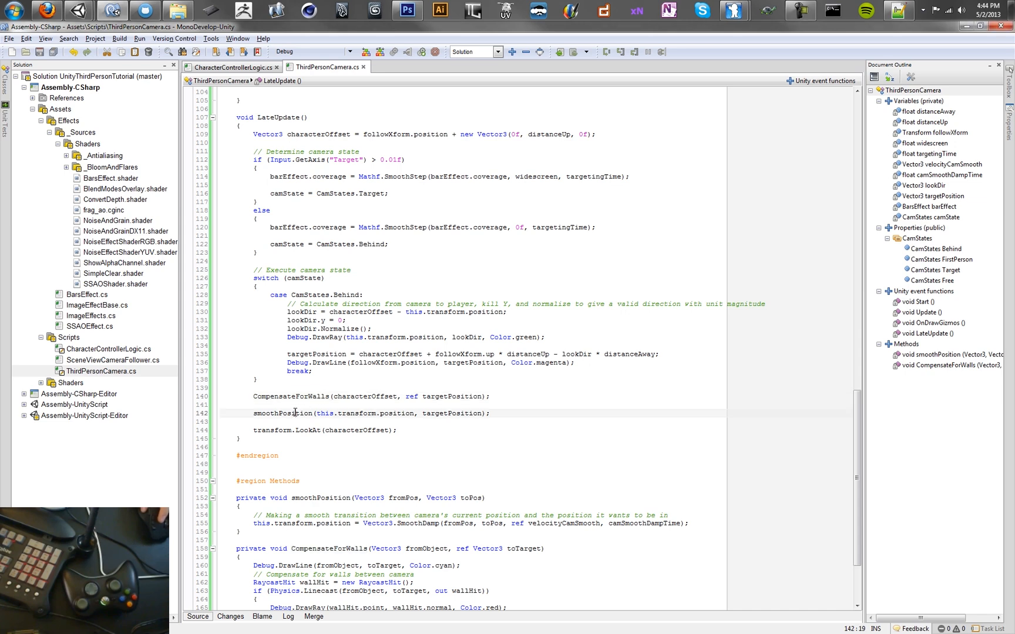
left_click(309, 430)
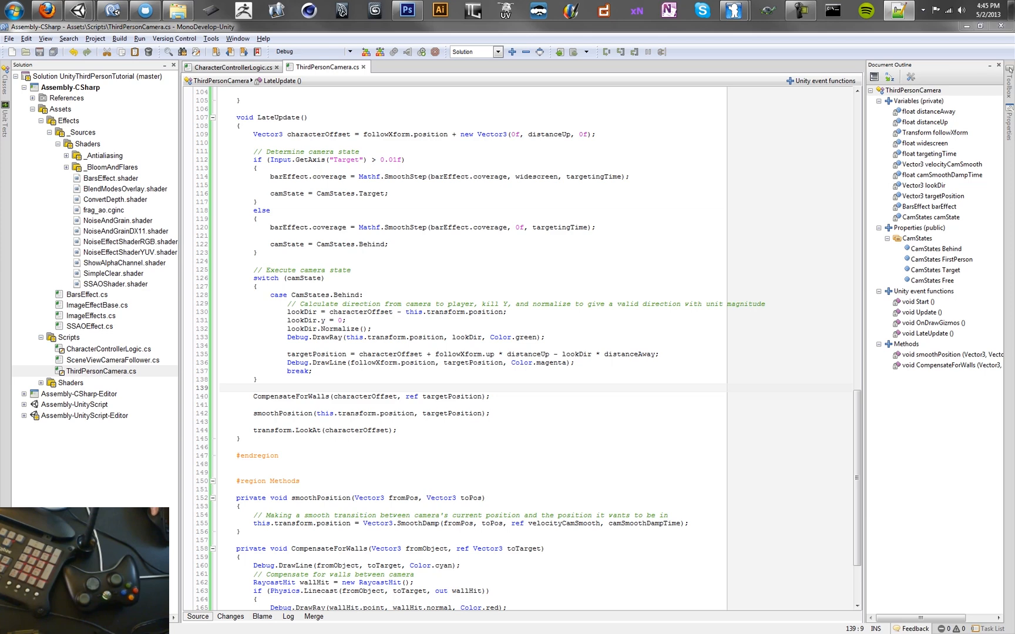
left_click(335, 370)
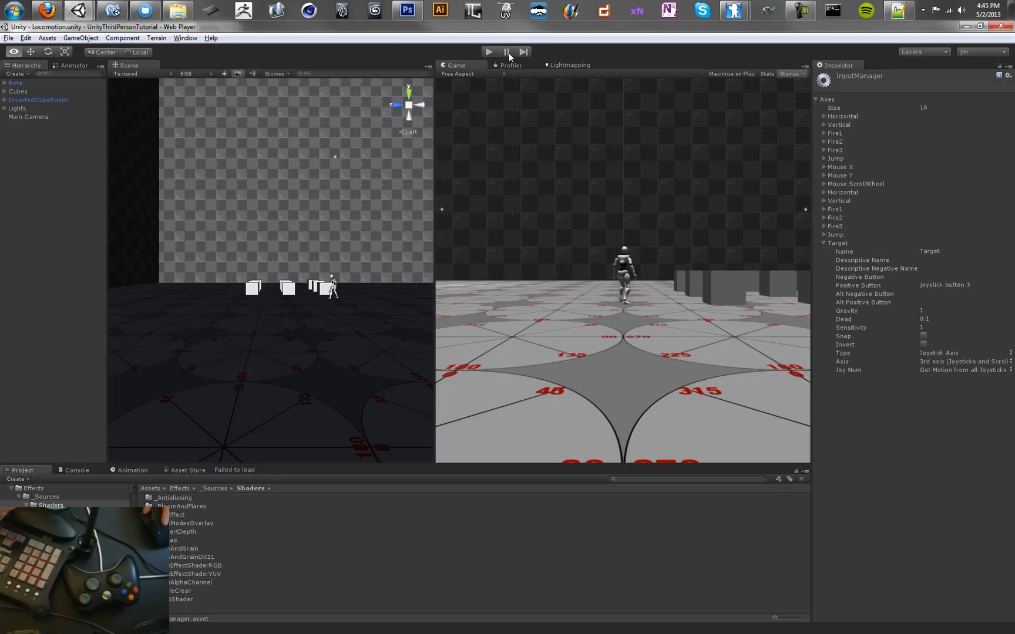
Step: Playtest the scene with controller input focused on the Game view
left_click(507, 51)
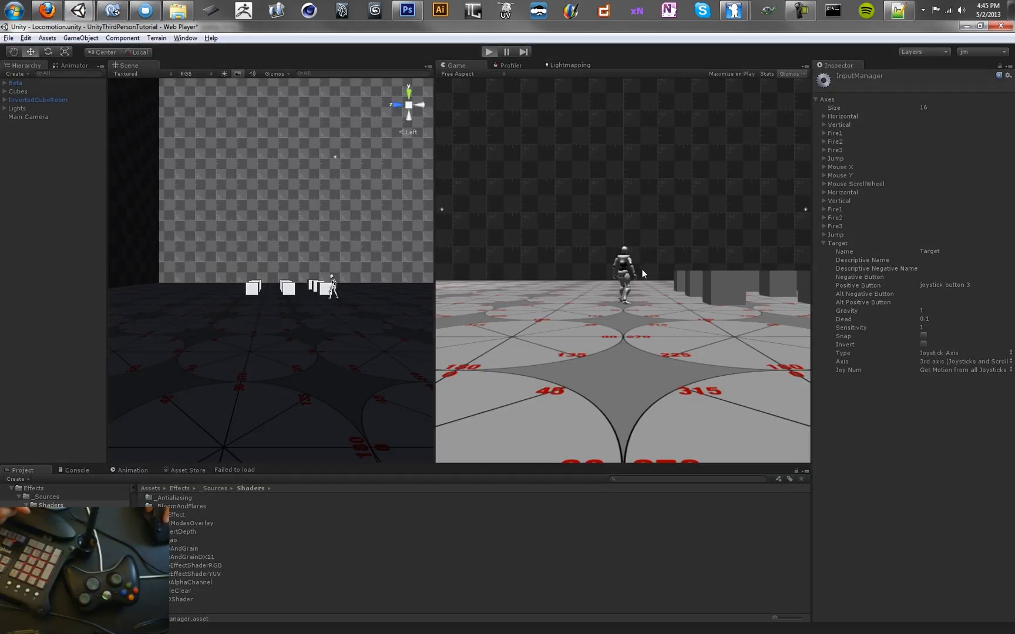
left_click(489, 52)
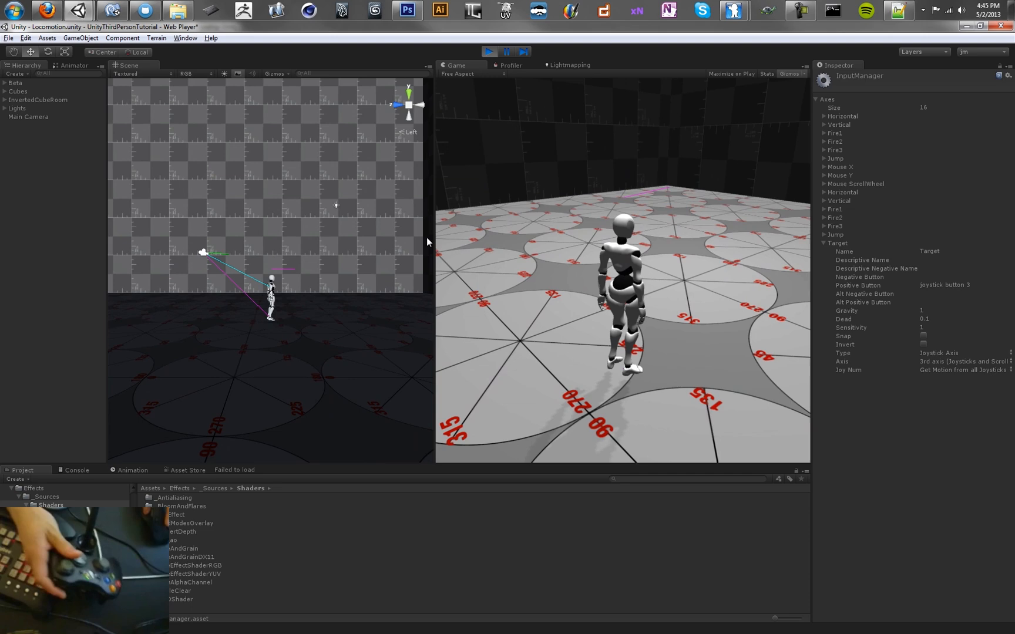
left_click(488, 52)
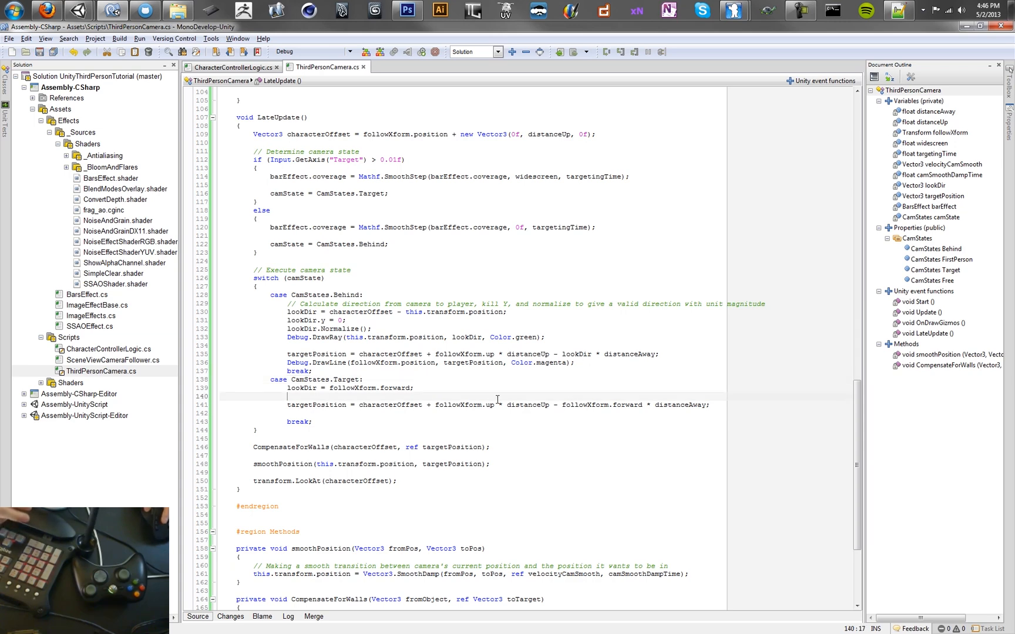
Step: Make the Target case set only lookDir = followXform.forward, computing targetPosition from lookDir
double_click(585, 404)
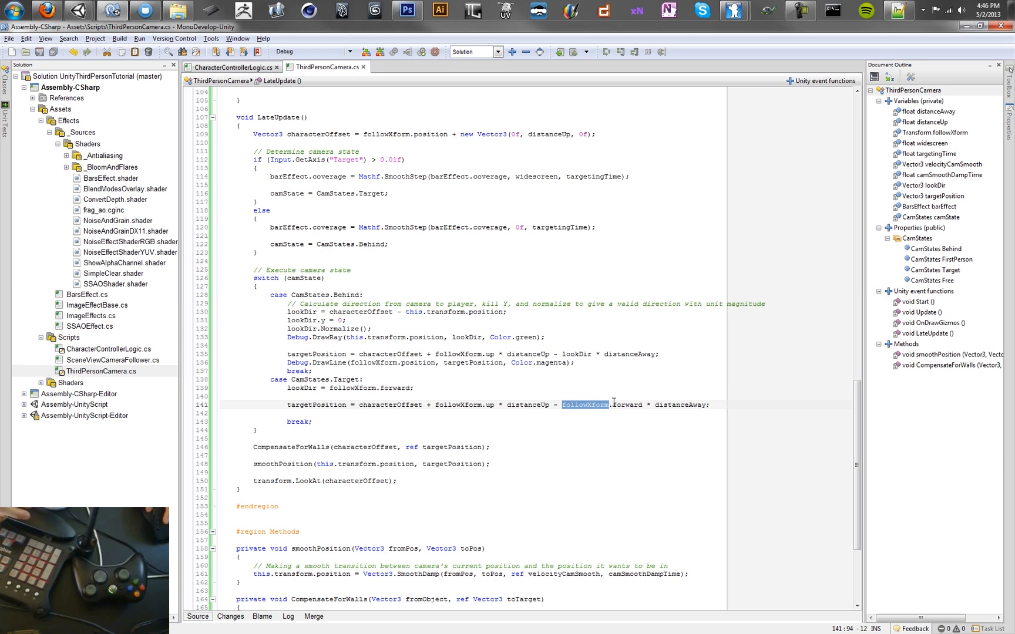
left_click(414, 387)
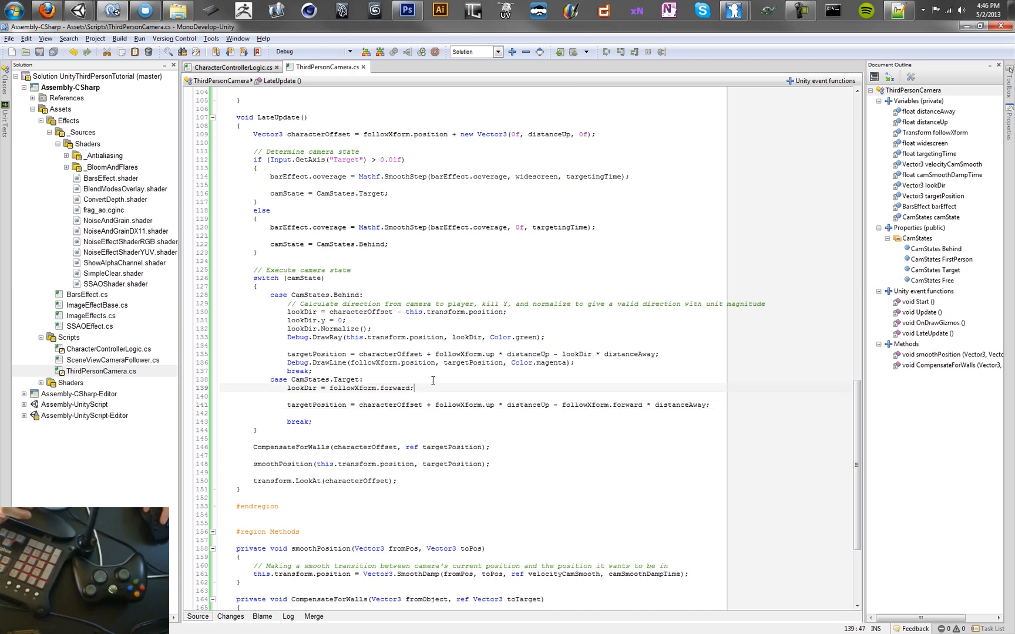
key("Delete")
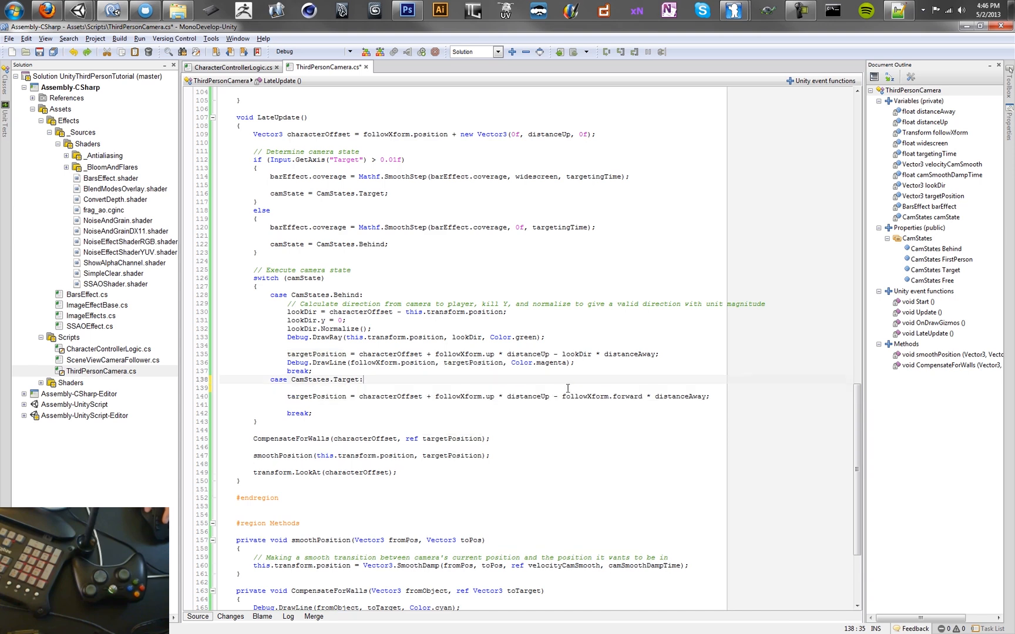
type("lookDir = followXform.forward;")
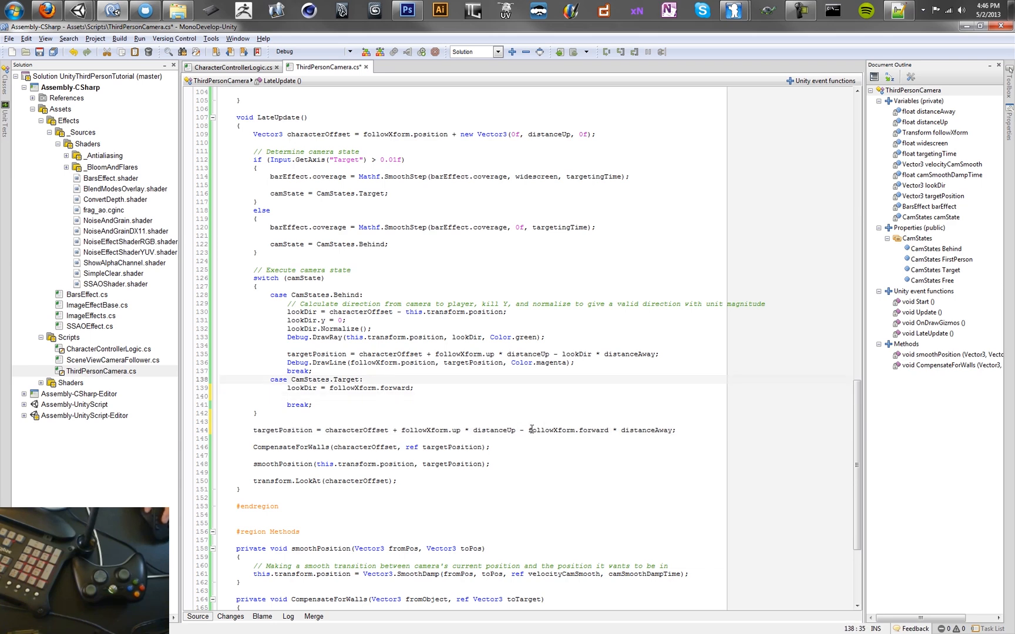
double_click(564, 430)
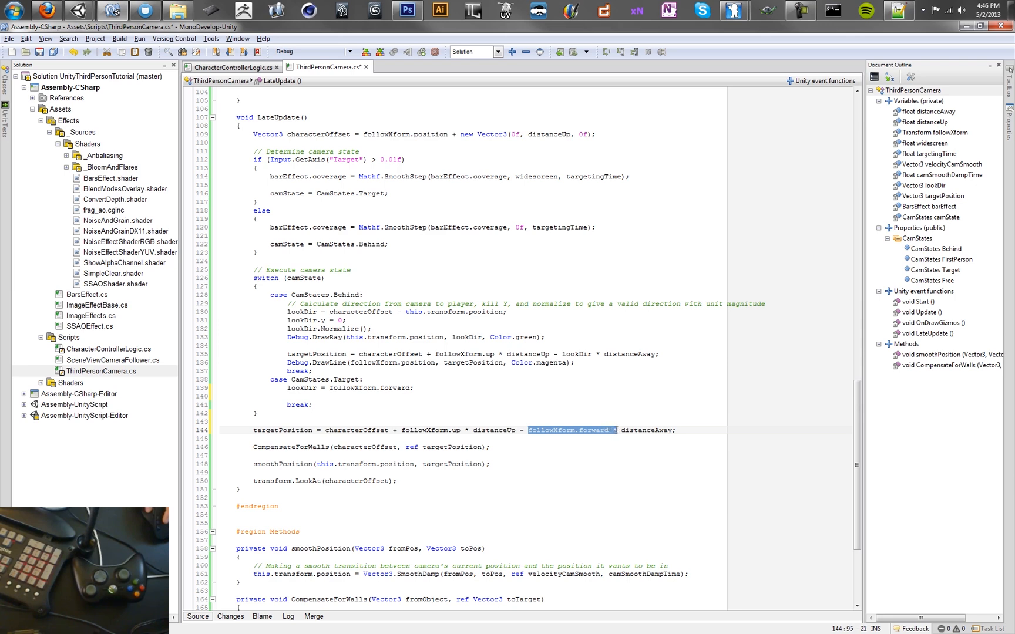
type("1")
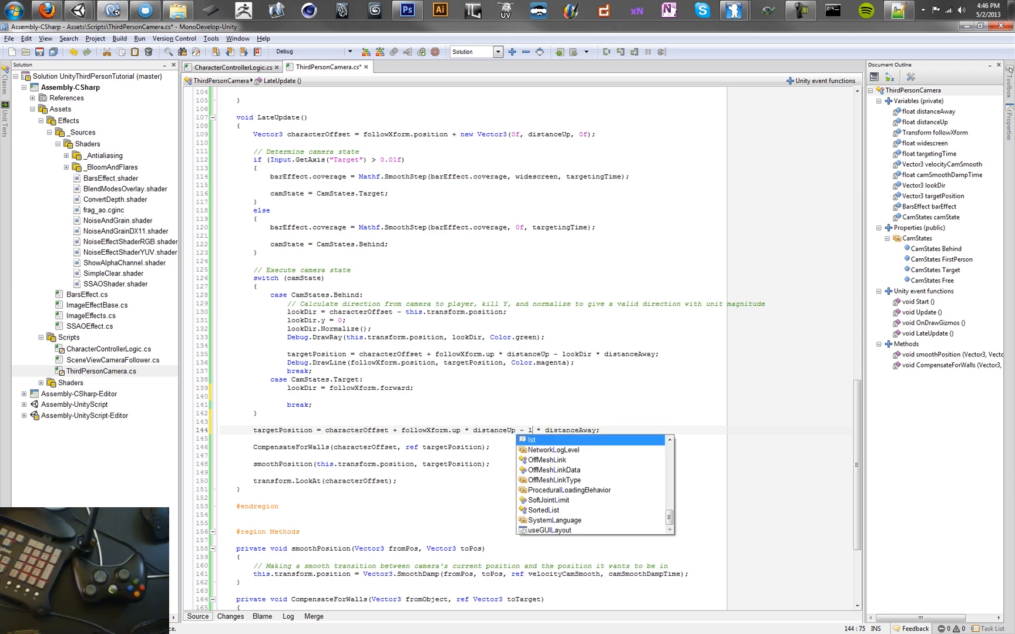
type("lookDir")
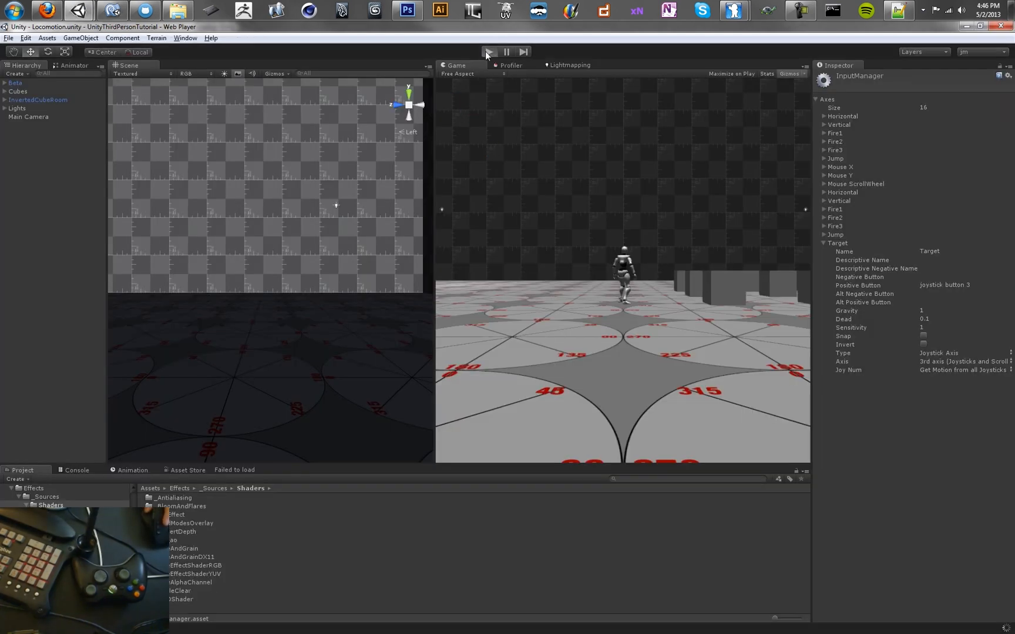
left_click(487, 51)
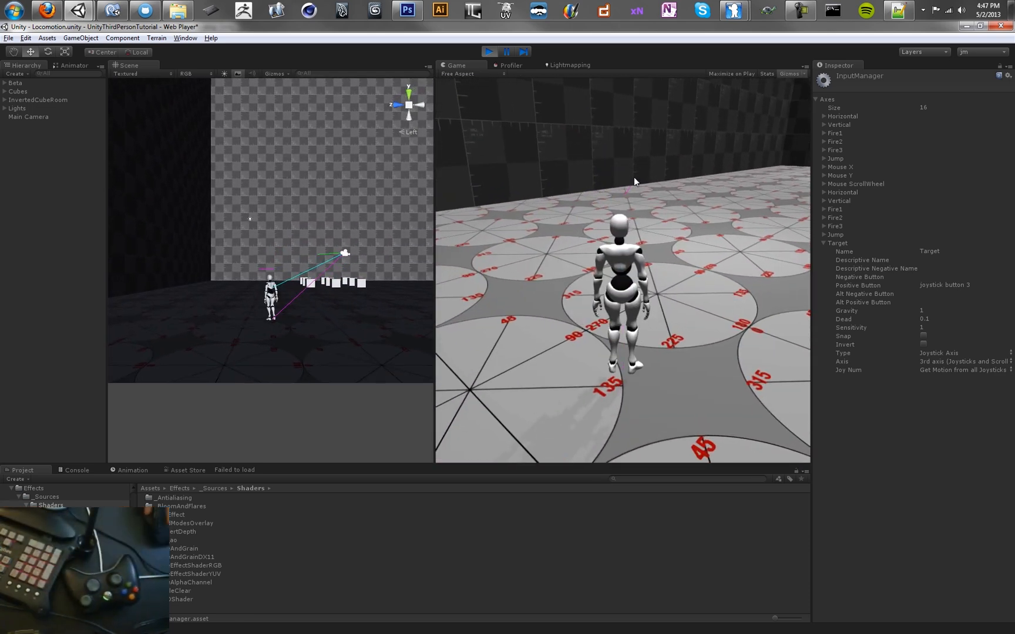
left_click(488, 51)
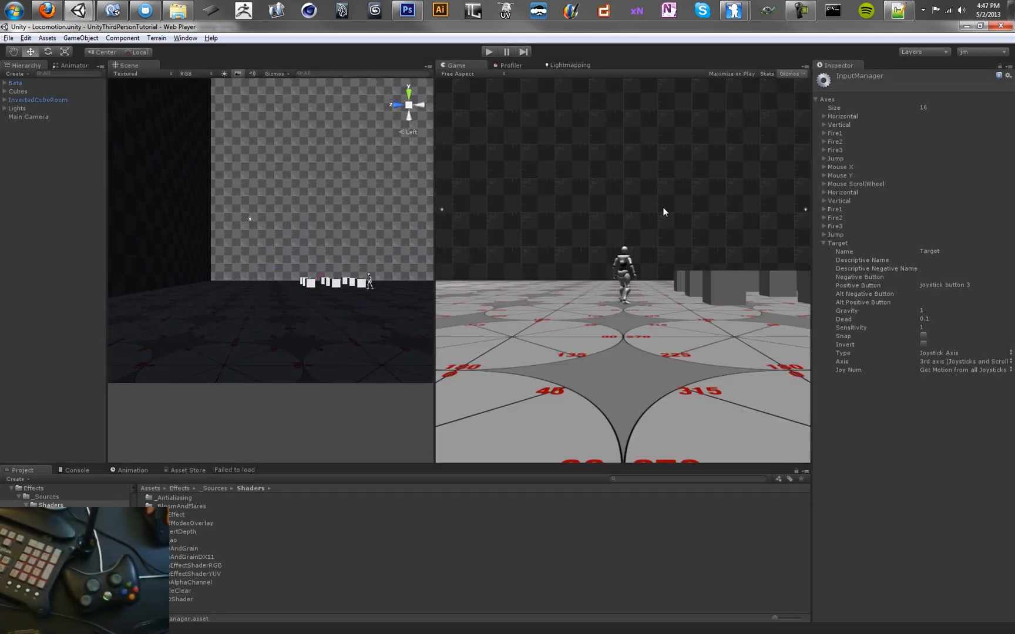